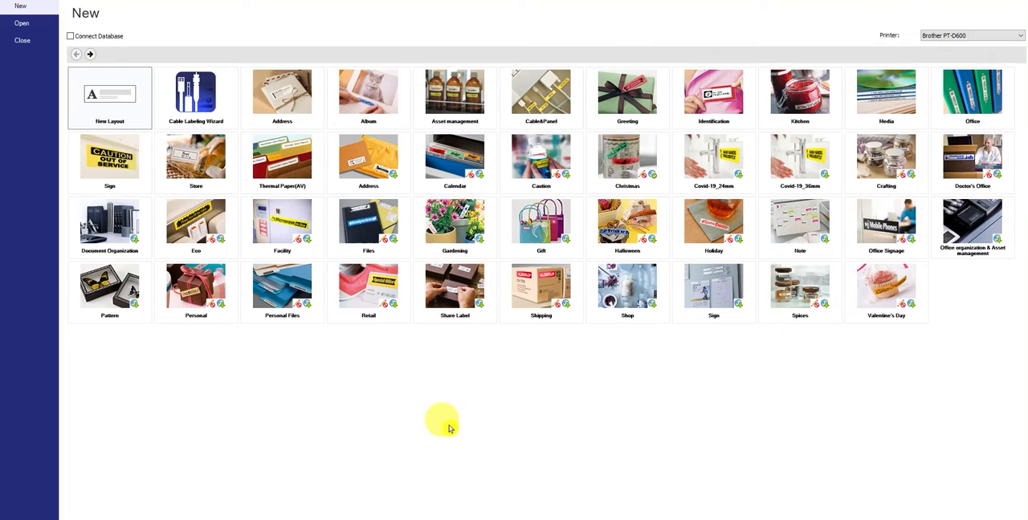
{"action": "mouse_move", "coordinate": [426, 384]}
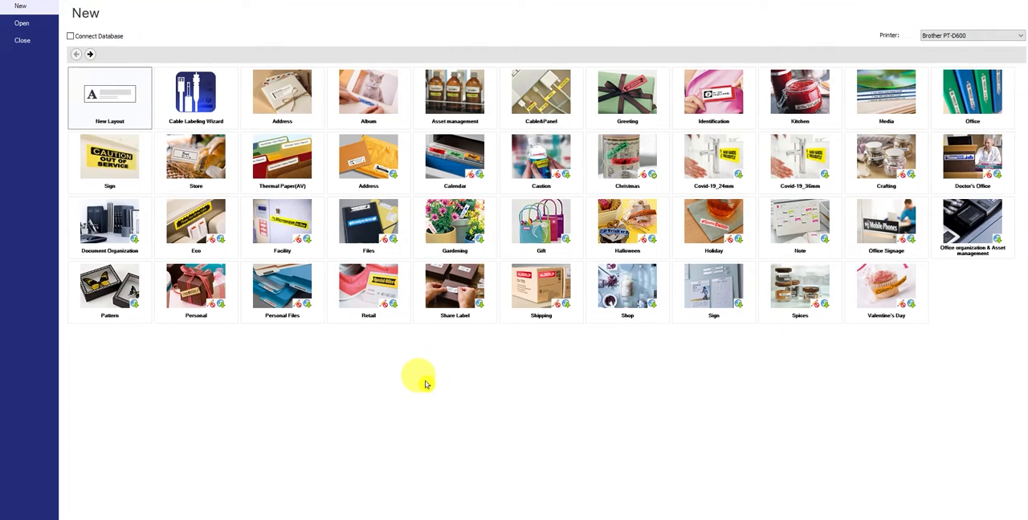
{"action": "mouse_move", "coordinate": [446, 394]}
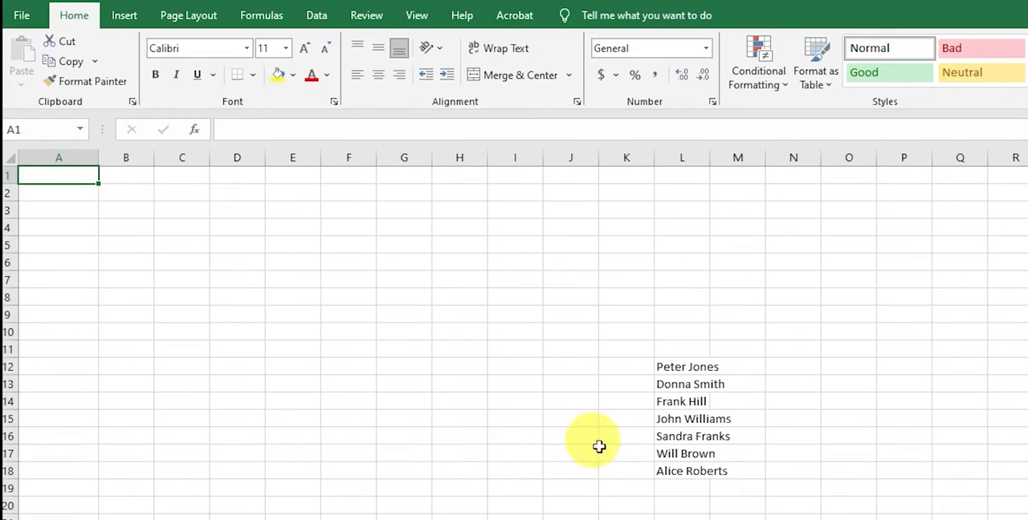
{"action": "mouse_move", "coordinate": [496, 413]}
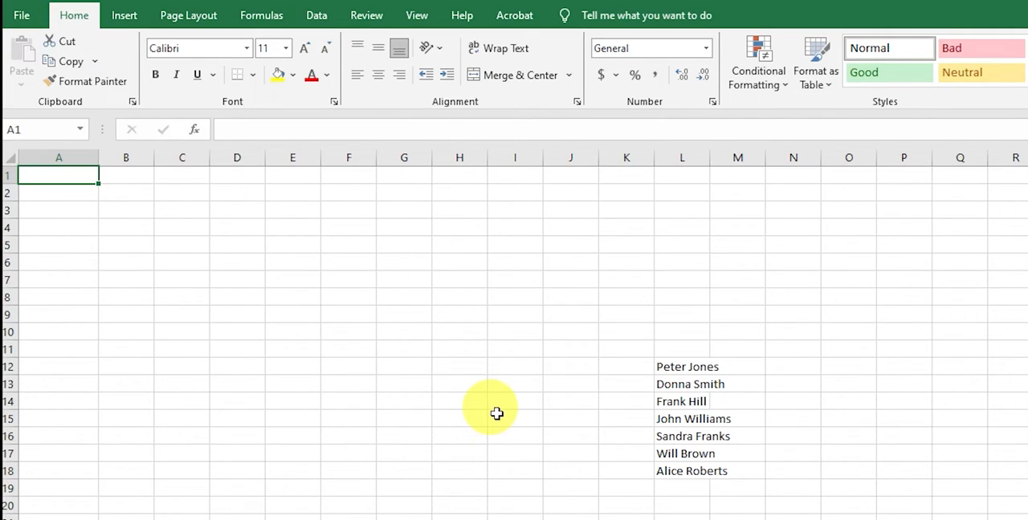
{"action": "mouse_move", "coordinate": [674, 377]}
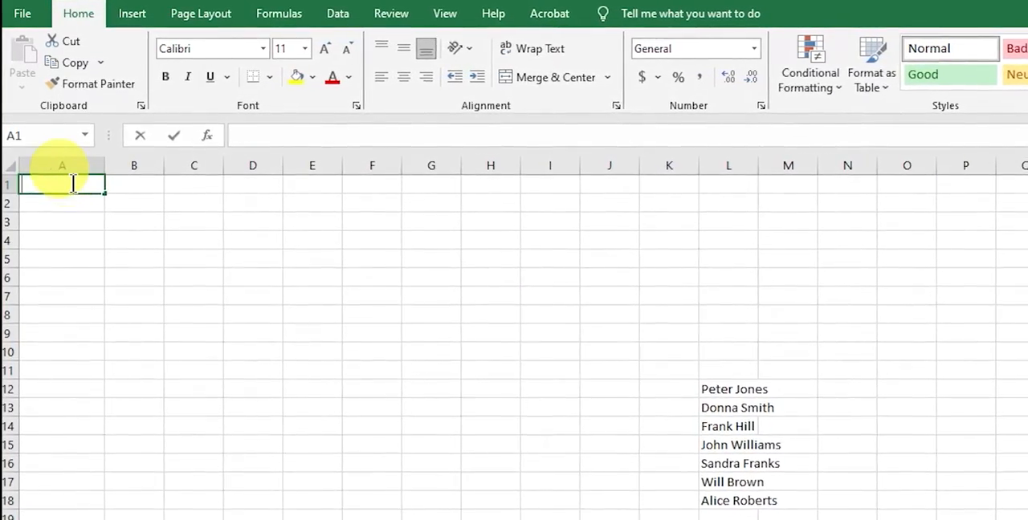
Head columns A and B with Name and Date of Hire, then widen the columns to fit.
{"action": "type", "text": "Name"}
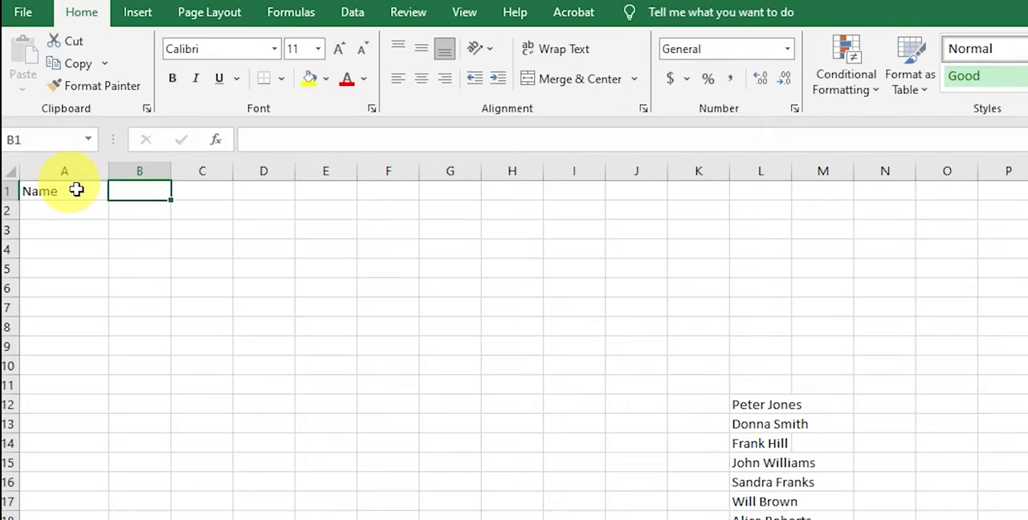
{"action": "type", "text": "Date of H"}
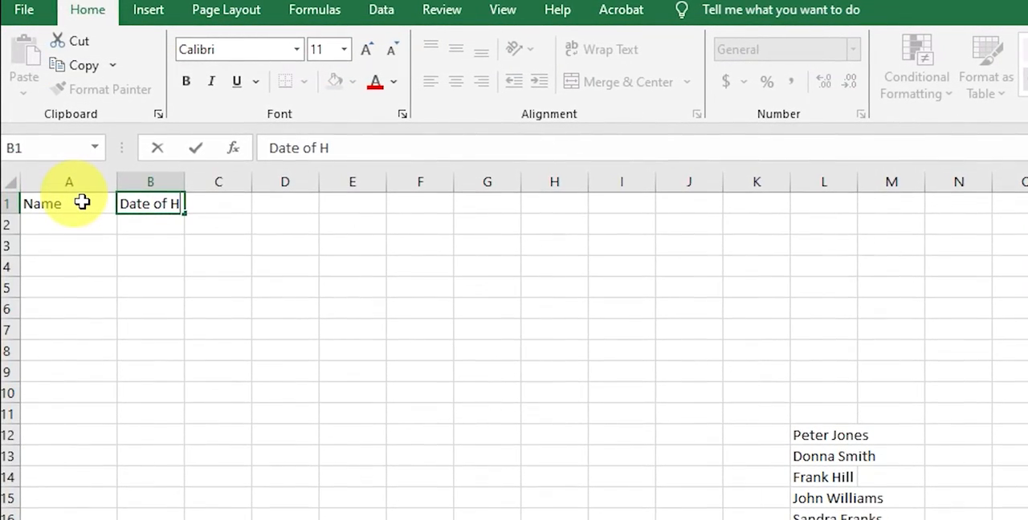
{"action": "type", "text": "ire"}
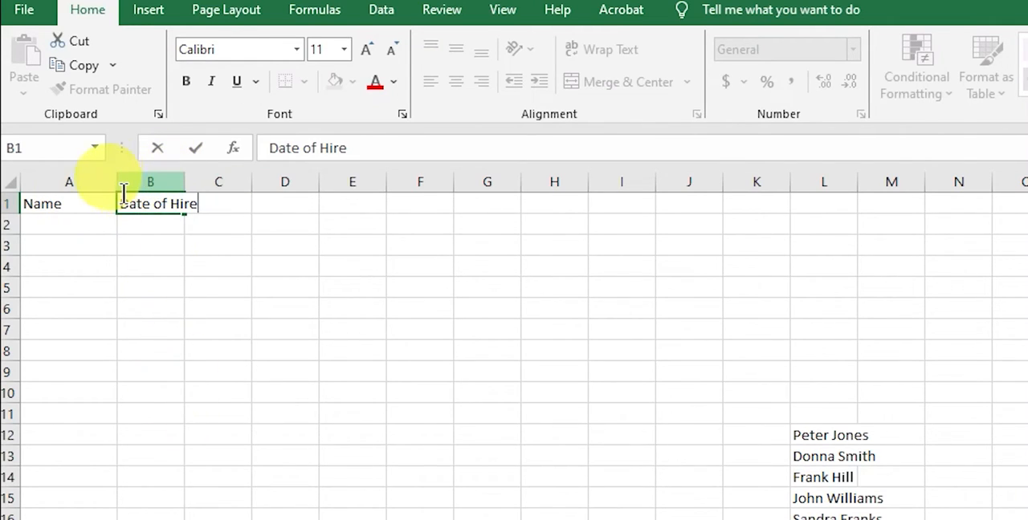
{"action": "left_click", "coordinate": [68, 181]}
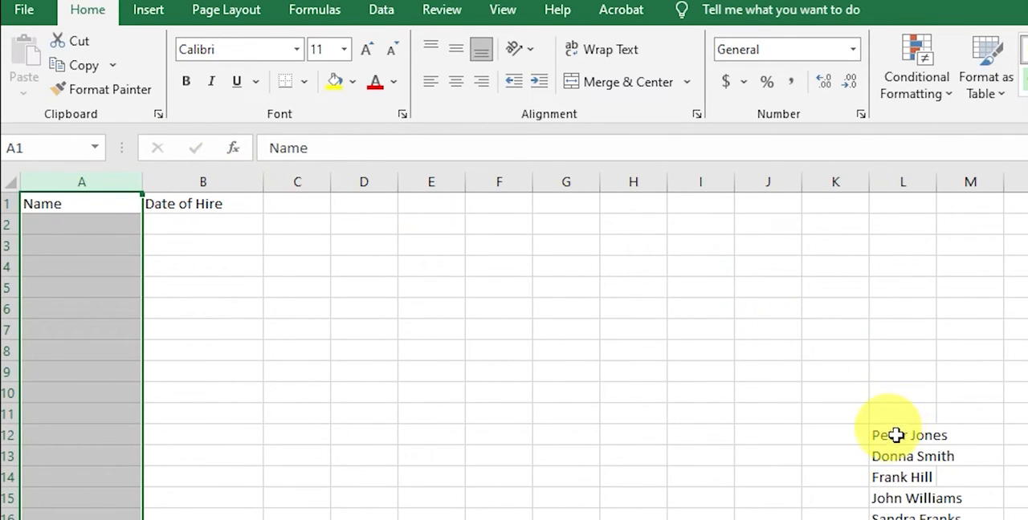
Paste the seven names from column L into column A under the Name heading.
{"action": "left_click", "coordinate": [908, 434]}
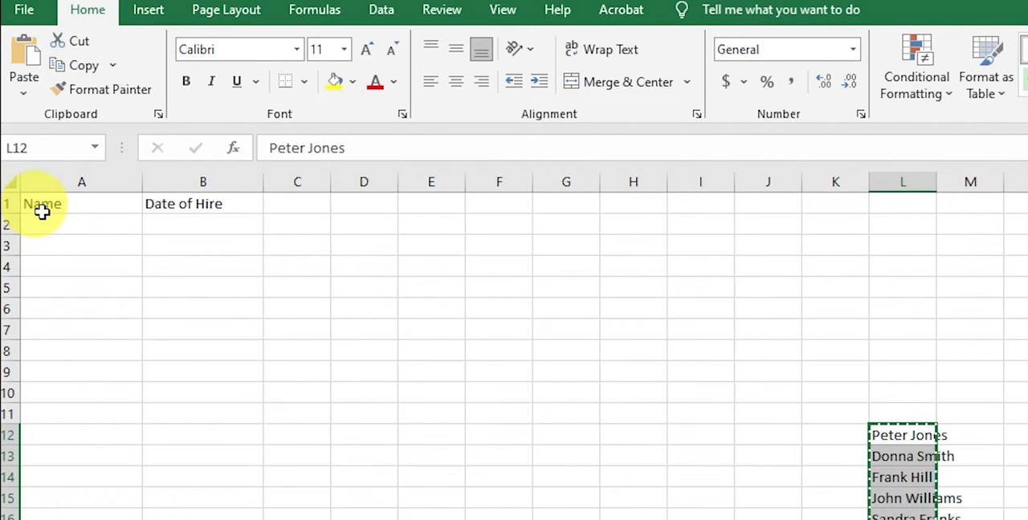
{"action": "right_click", "coordinate": [41, 224]}
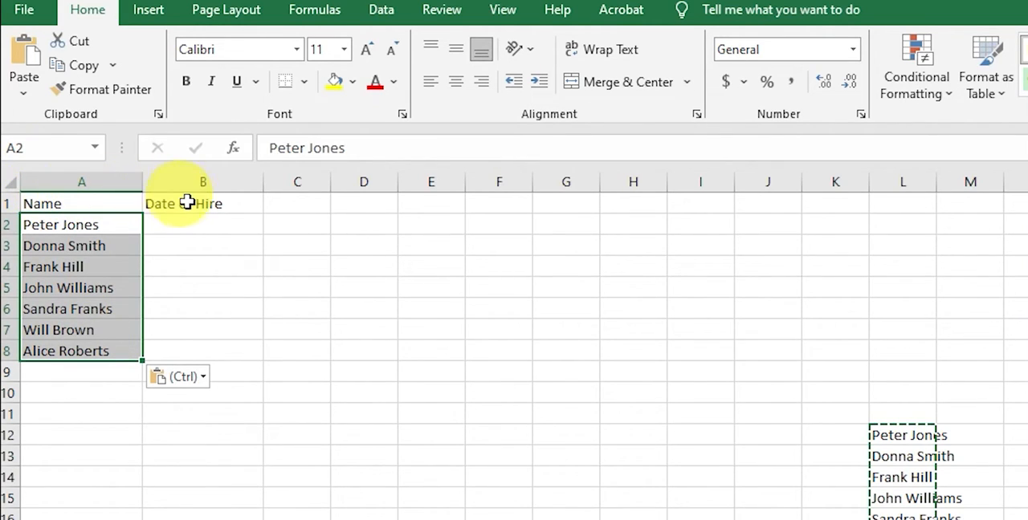
{"action": "mouse_move", "coordinate": [431, 286]}
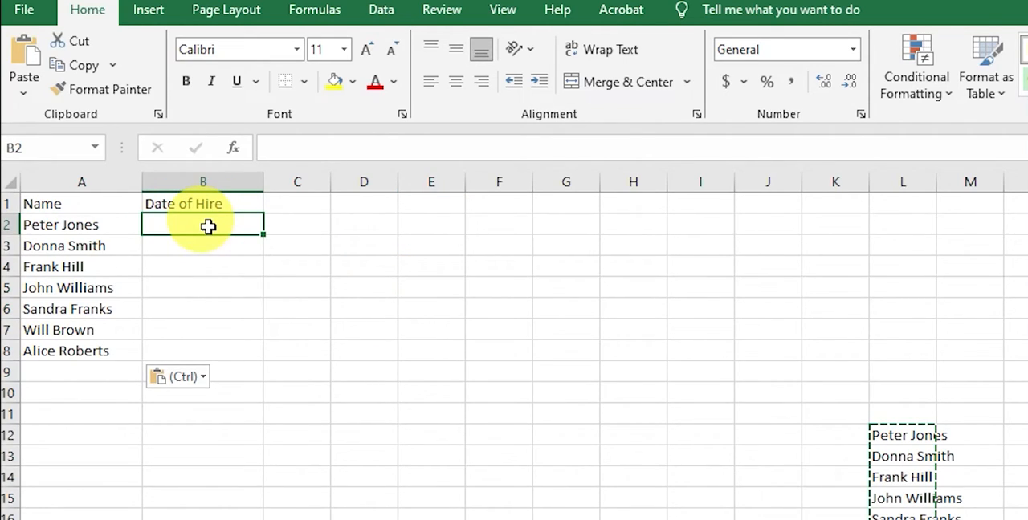
Enter a hire date in B2 through B8 beside each of the seven names.
{"action": "type", "text": "2/1"}
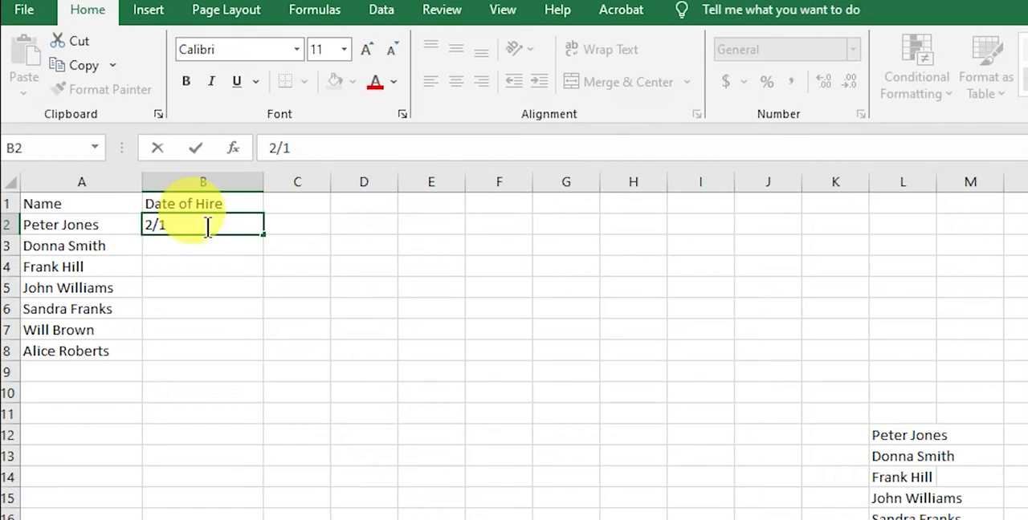
{"action": "type", "text": "/2024"}
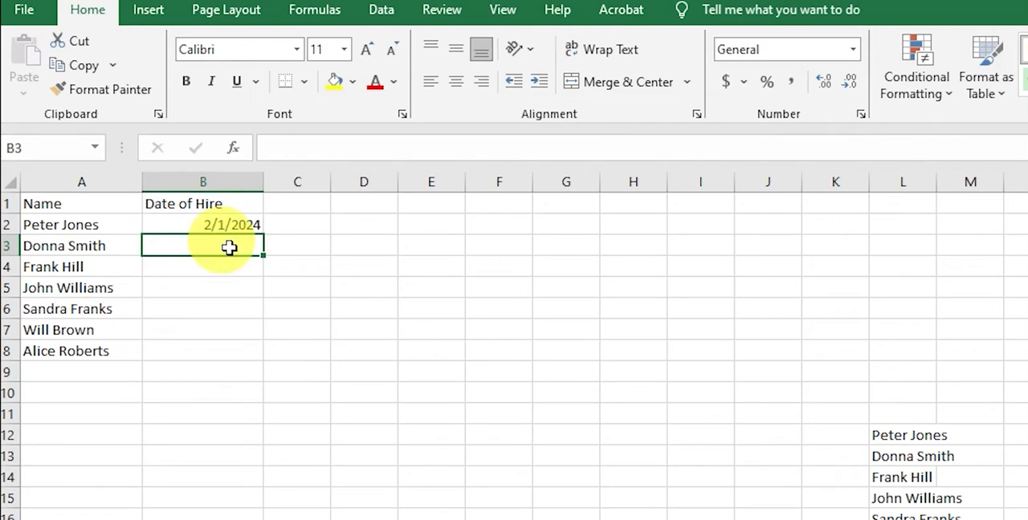
{"action": "type", "text": "2/1"}
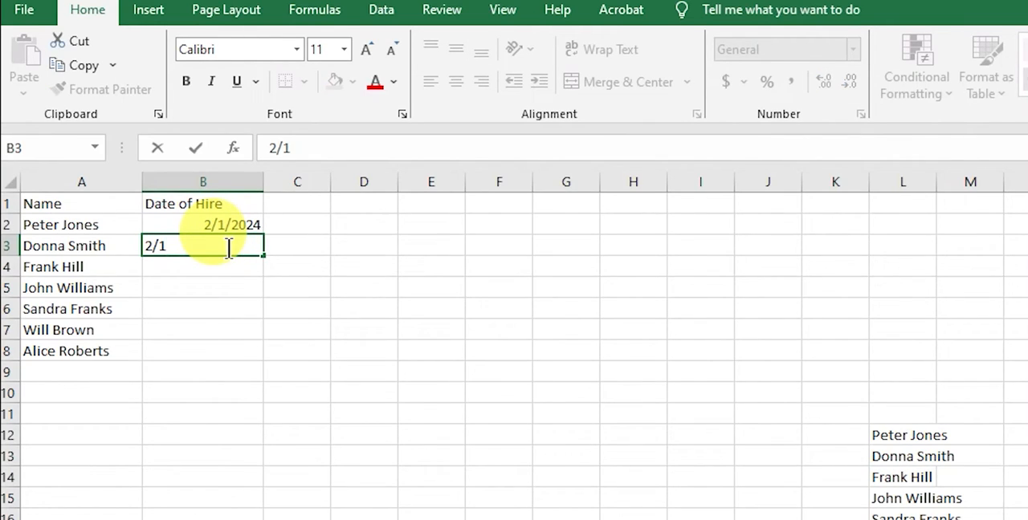
{"action": "type", "text": "/24"}
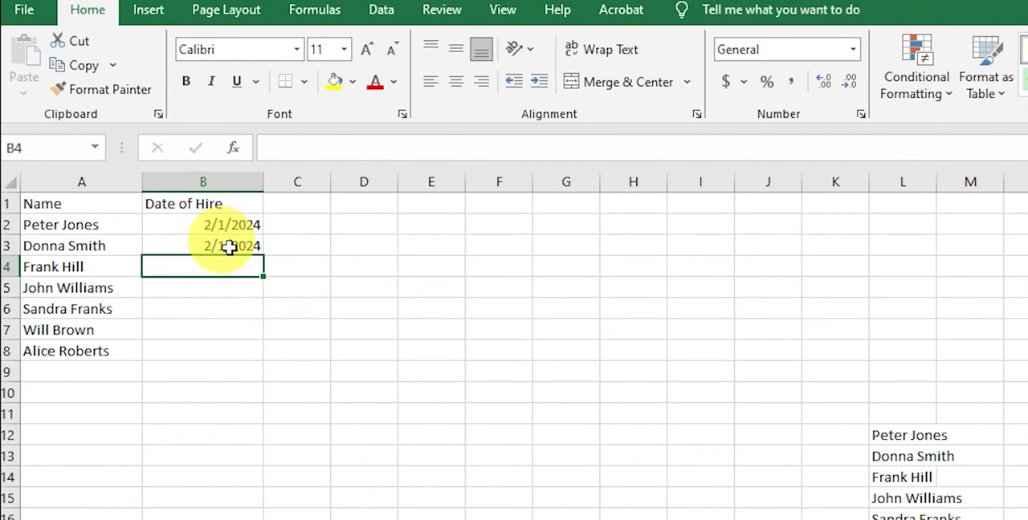
{"action": "type", "text": "3"}
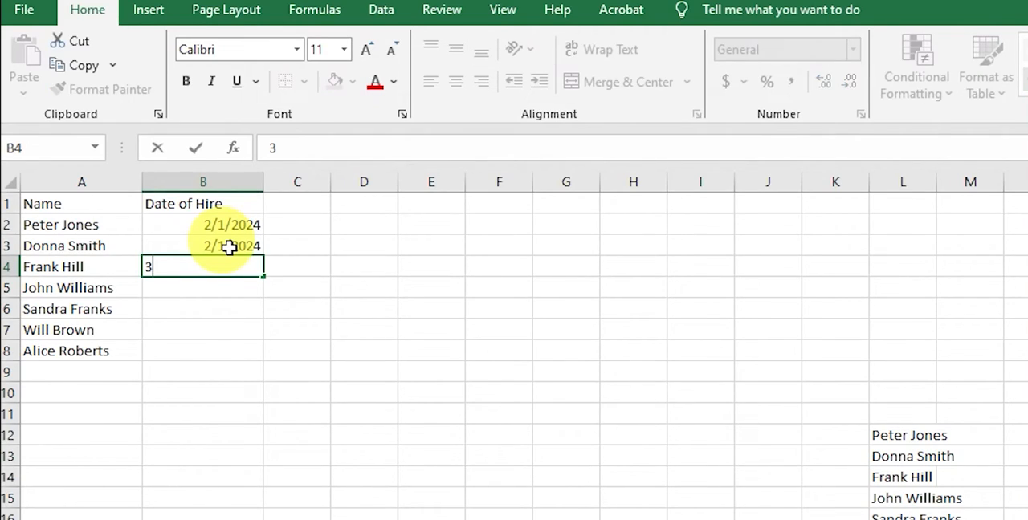
{"action": "type", "text": "/5/2024"}
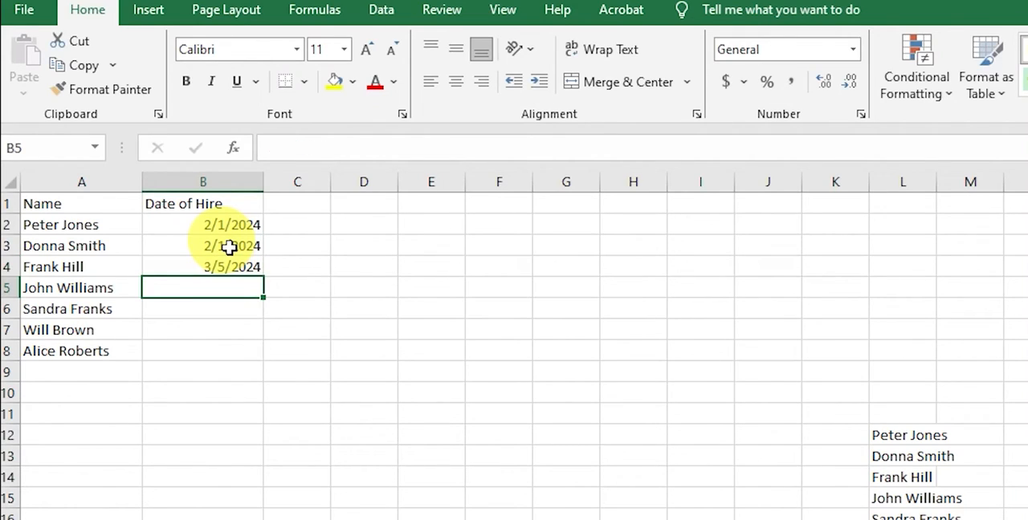
{"action": "type", "text": "3/5/2"}
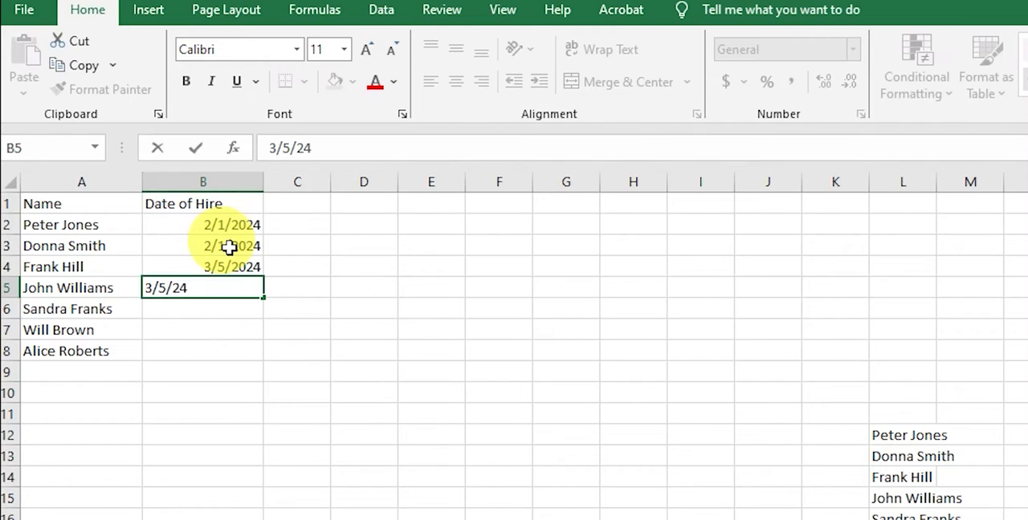
{"action": "type", "text": "4"}
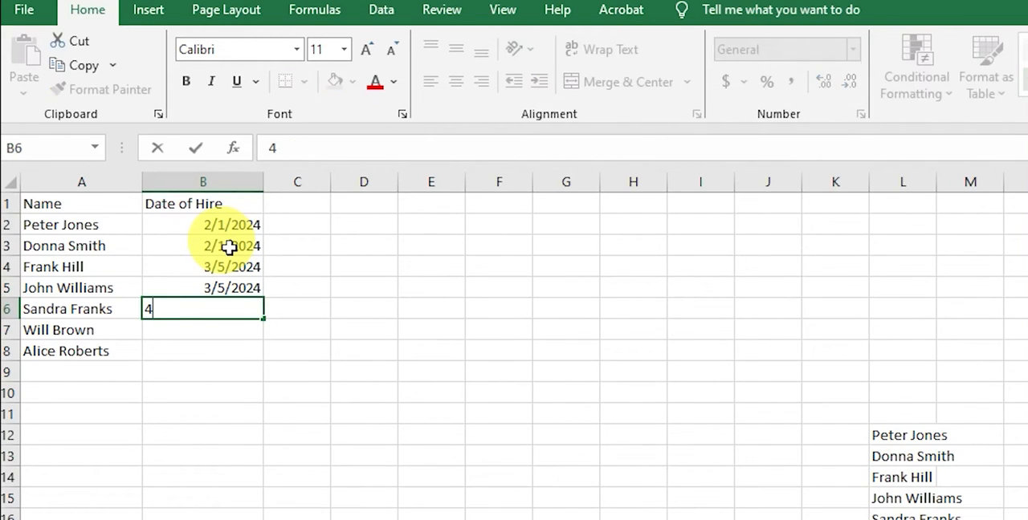
{"action": "type", "text": "1"}
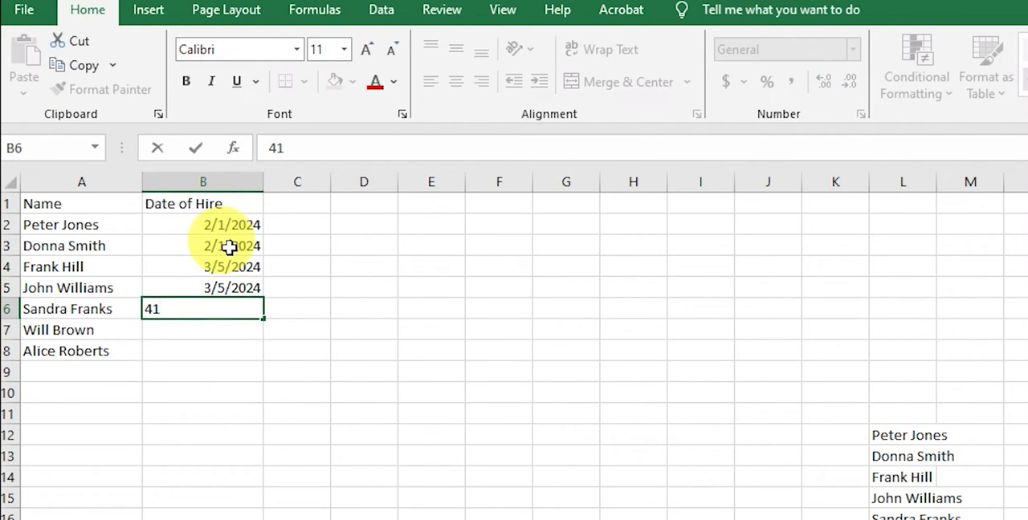
{"action": "type", "text": "4/"}
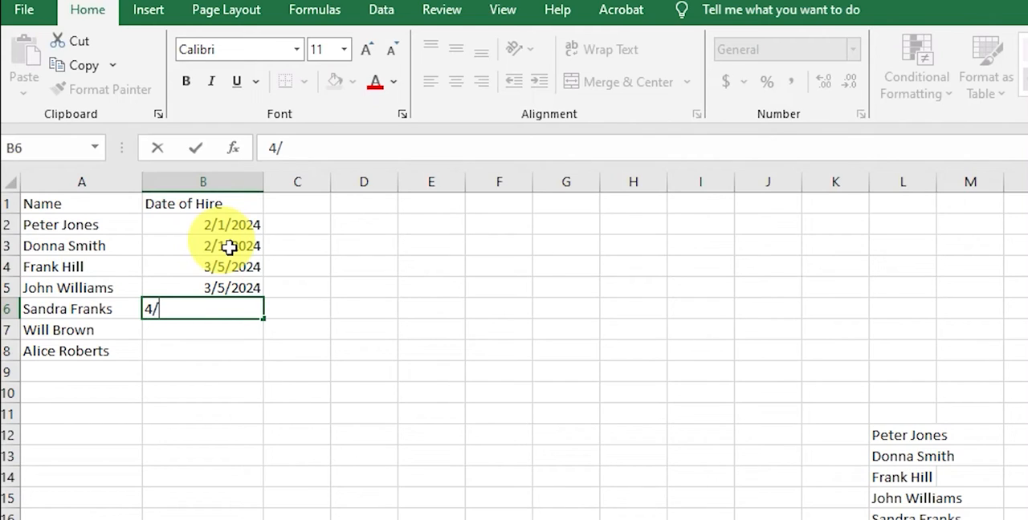
{"action": "type", "text": "1/202"}
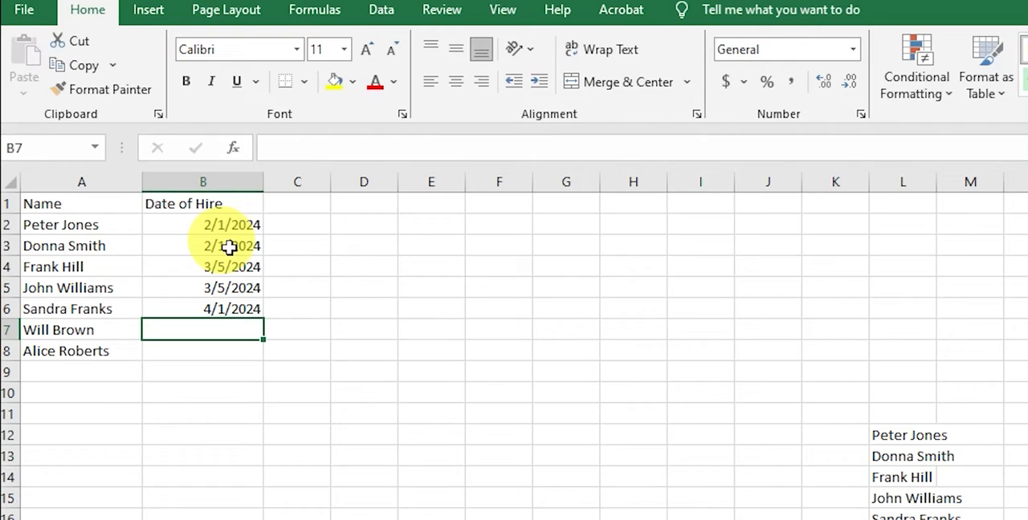
{"action": "type", "text": "4/12"}
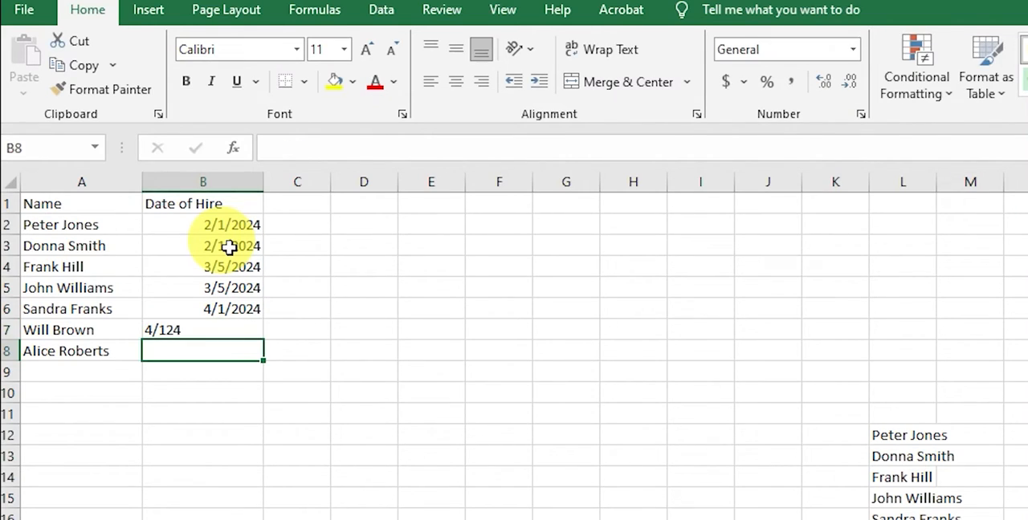
{"action": "type", "text": "4/1"}
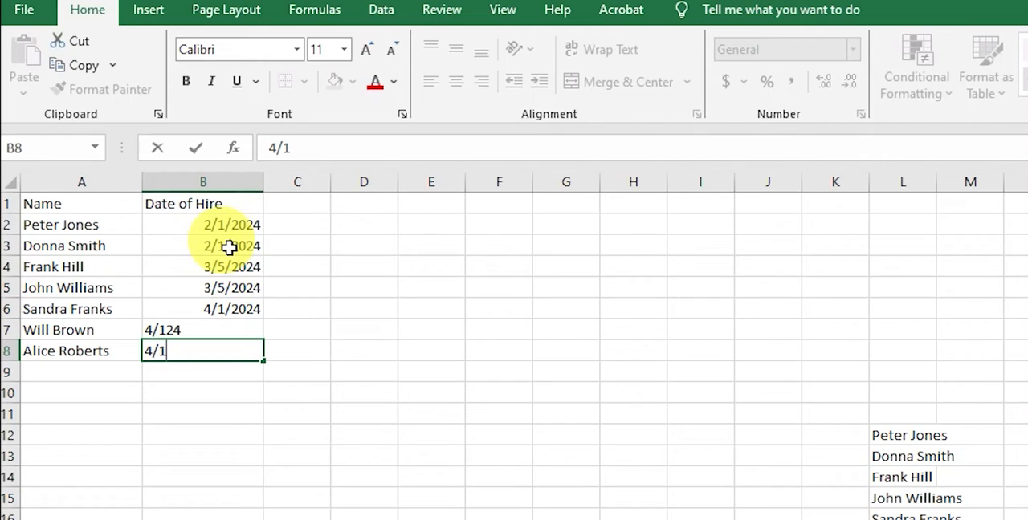
{"action": "key", "text": "enter"}
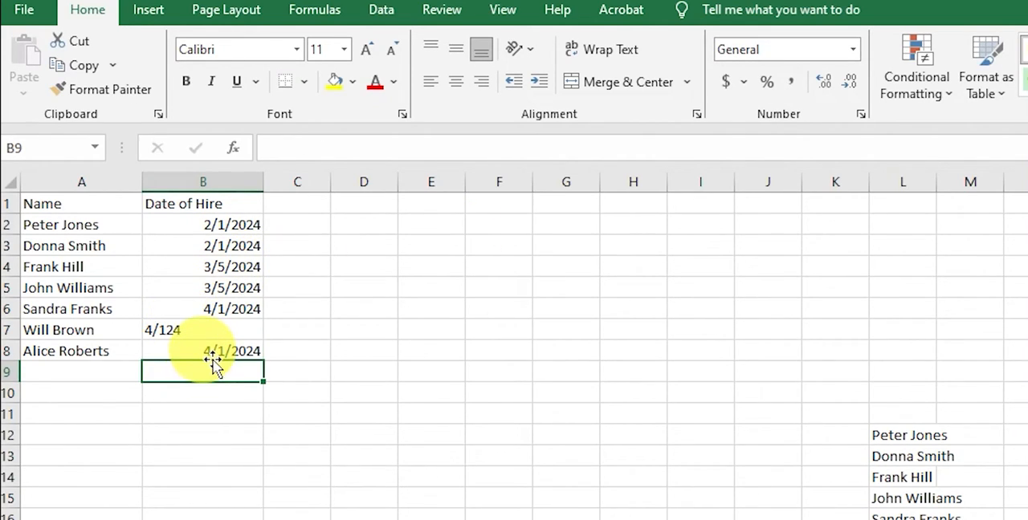
{"action": "right_click", "coordinate": [203, 351]}
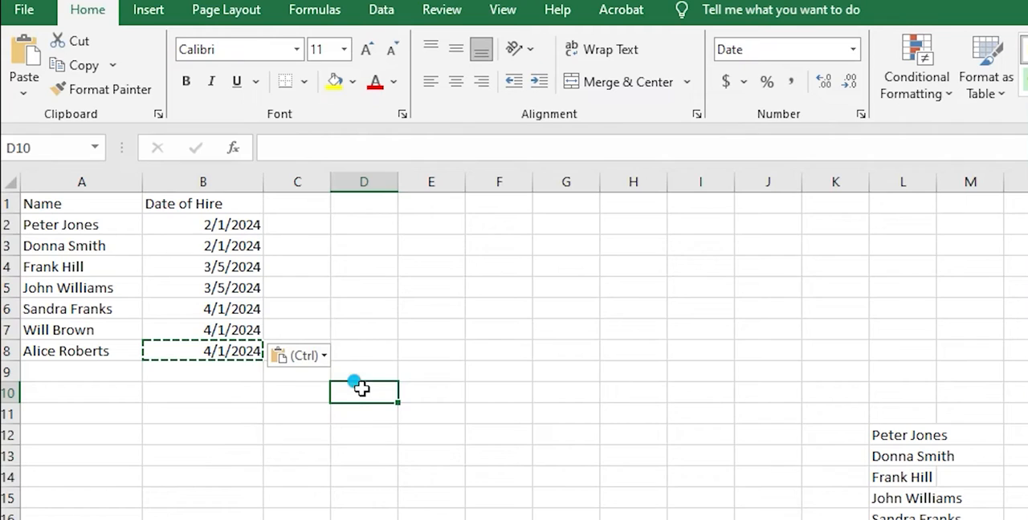
{"action": "left_click", "coordinate": [202, 498]}
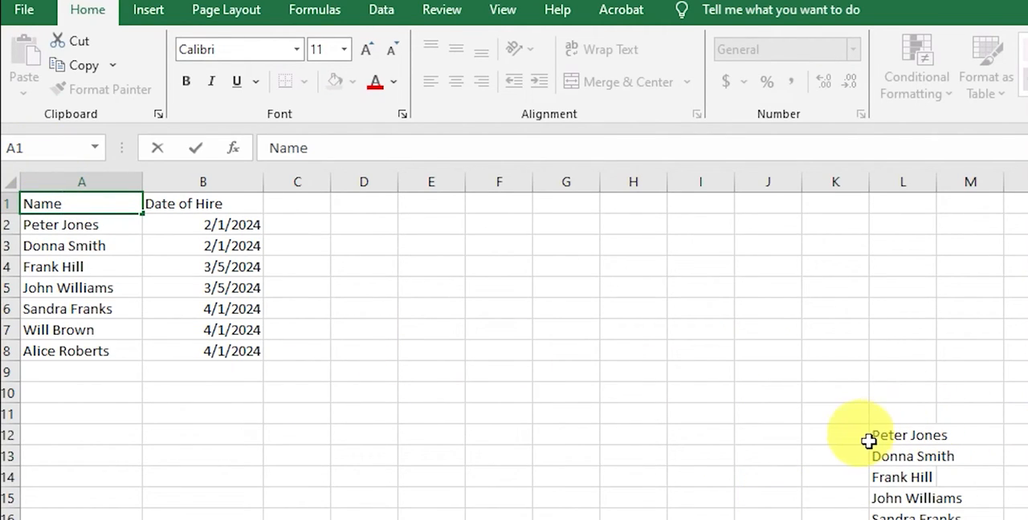
{"action": "left_click", "coordinate": [902, 435]}
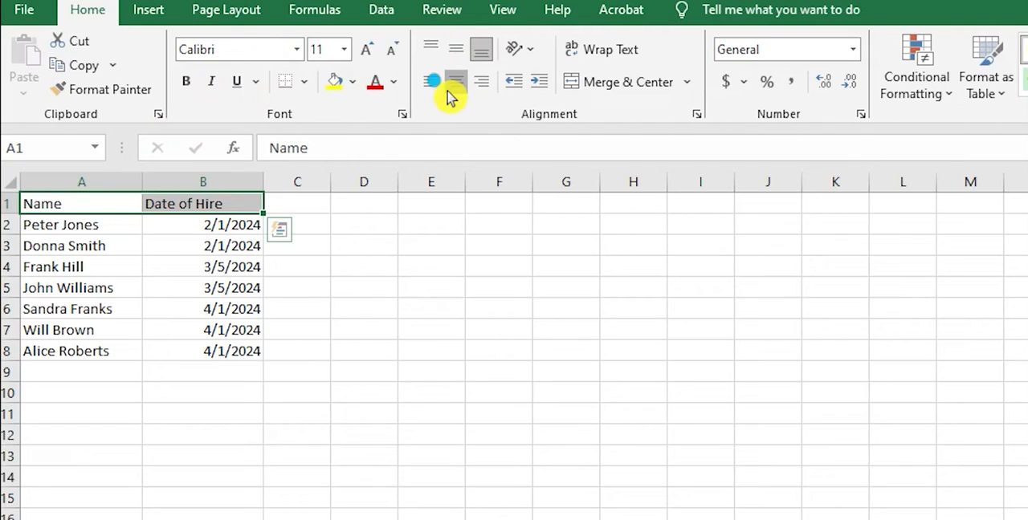
Make the Name and Date of Hire headings bold and centred.
{"action": "left_click", "coordinate": [455, 81]}
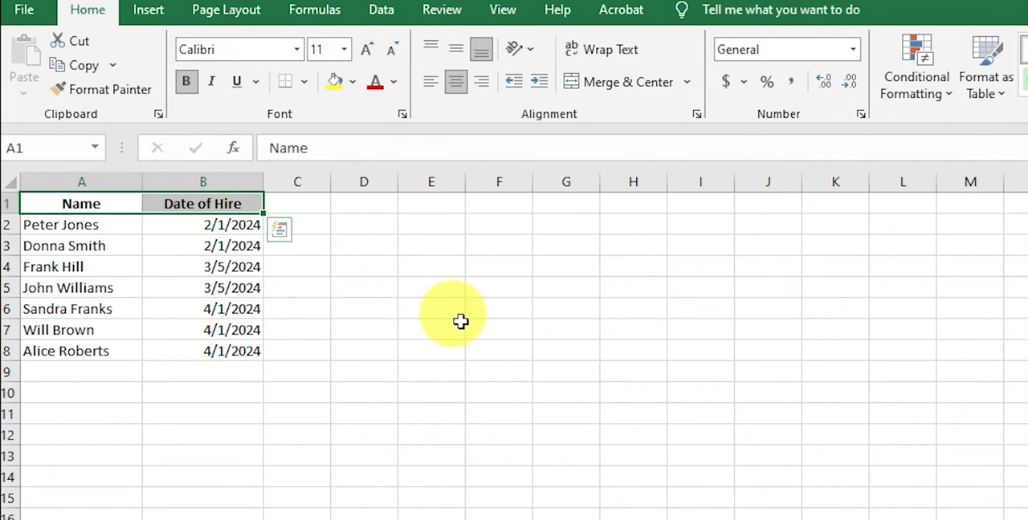
{"action": "left_click", "coordinate": [432, 330]}
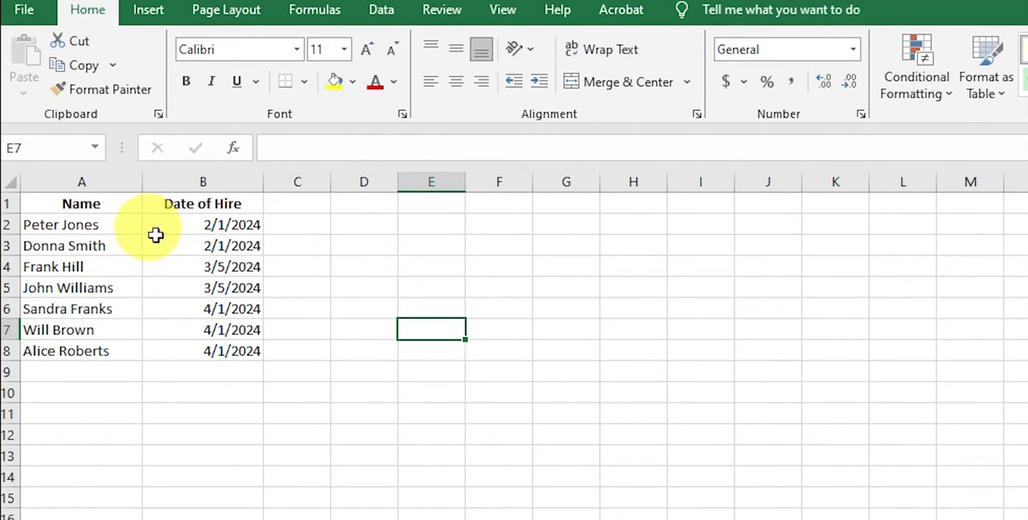
{"action": "mouse_move", "coordinate": [187, 412]}
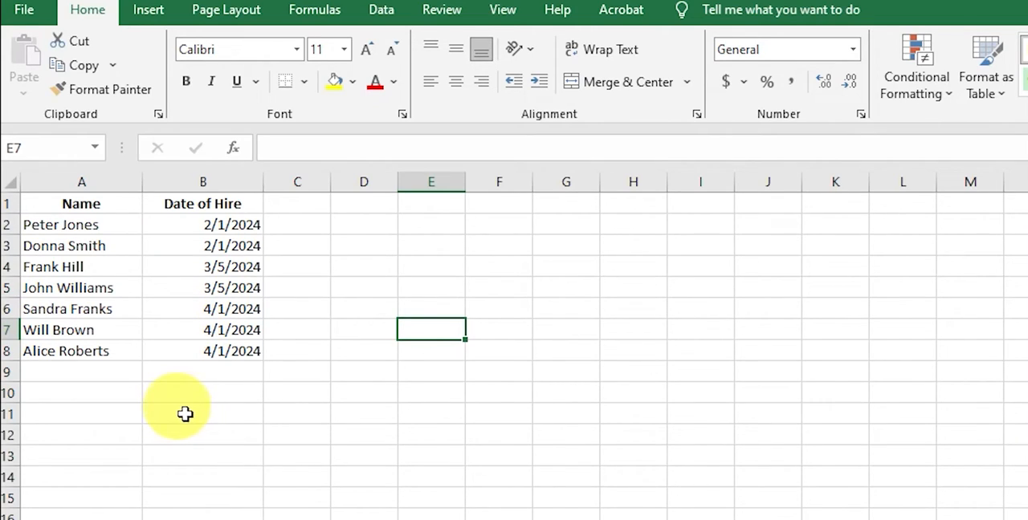
{"action": "mouse_move", "coordinate": [87, 309]}
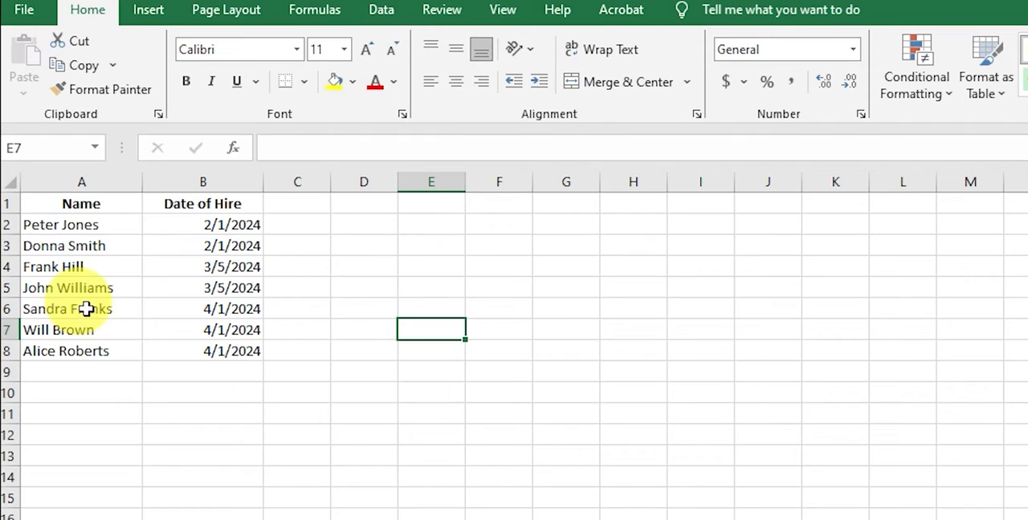
Start Save As and browse into the P_Touch_Databases folder.
{"action": "left_click", "coordinate": [24, 9]}
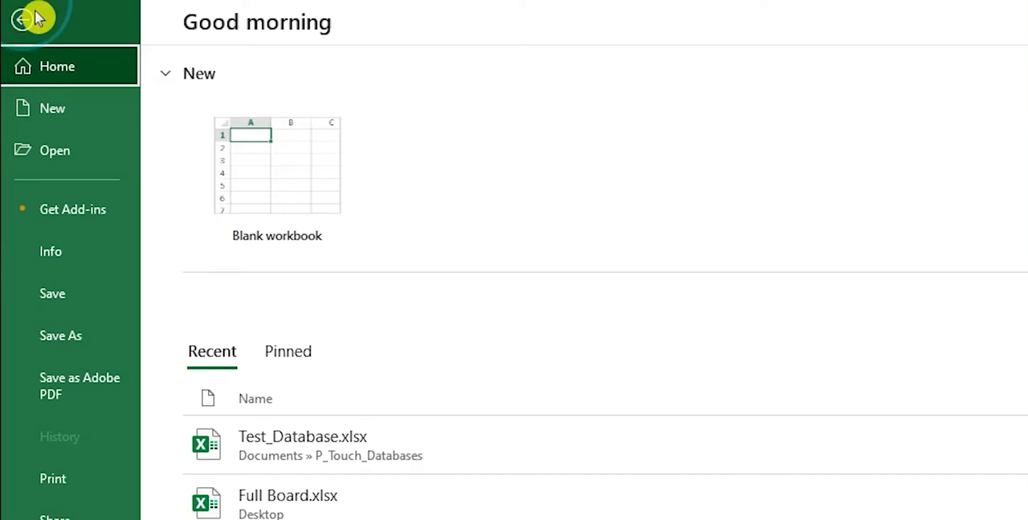
{"action": "left_click", "coordinate": [60, 336]}
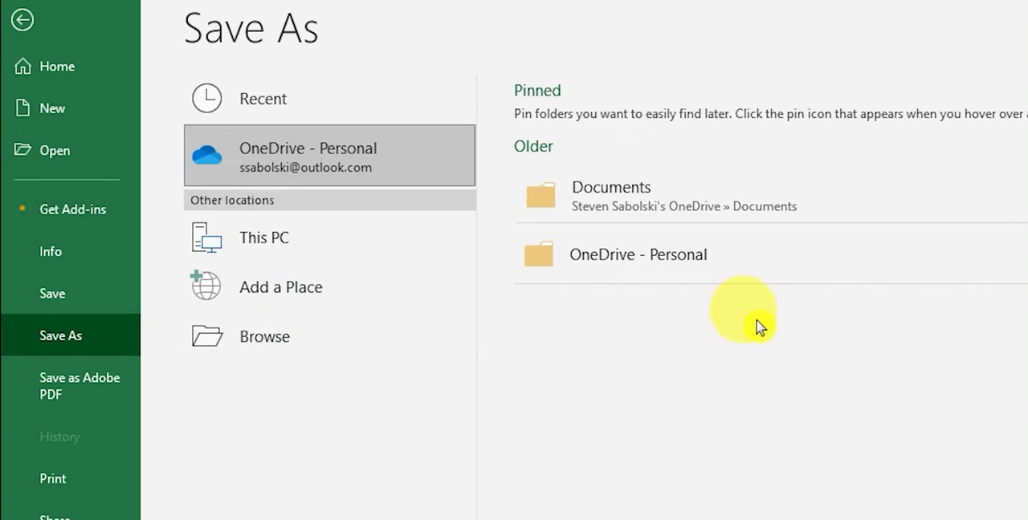
{"action": "left_click", "coordinate": [264, 335]}
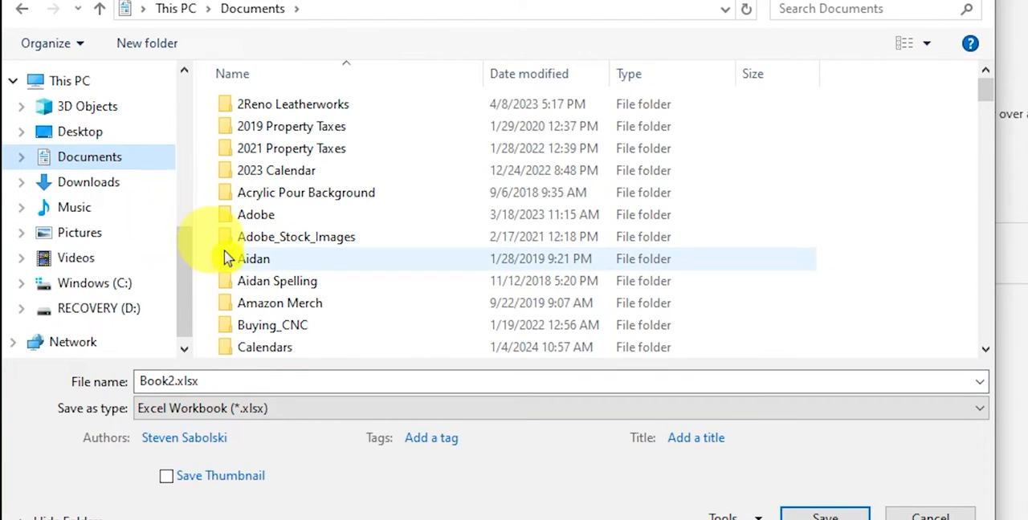
{"action": "scroll", "scroll_direction": "down", "scroll_amount": 3}
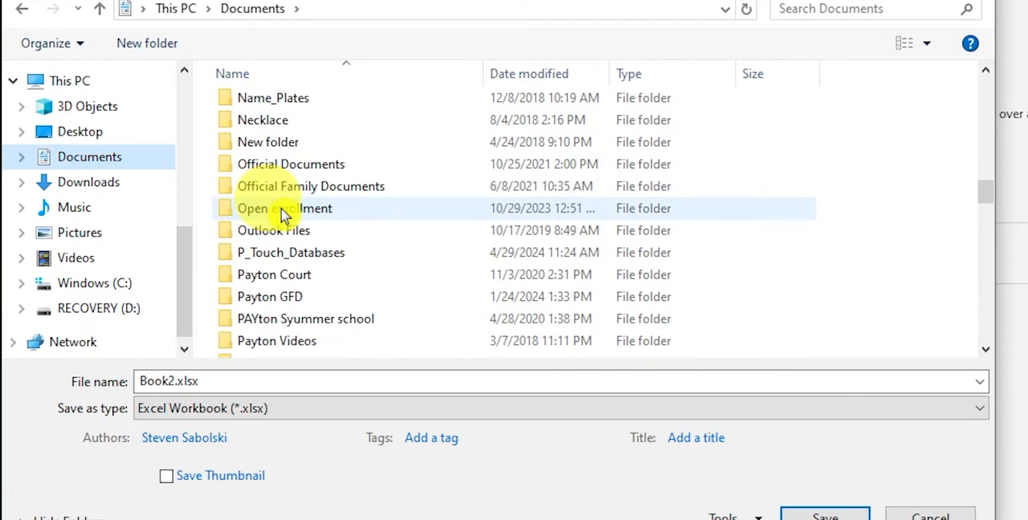
{"action": "double_click", "coordinate": [291, 252]}
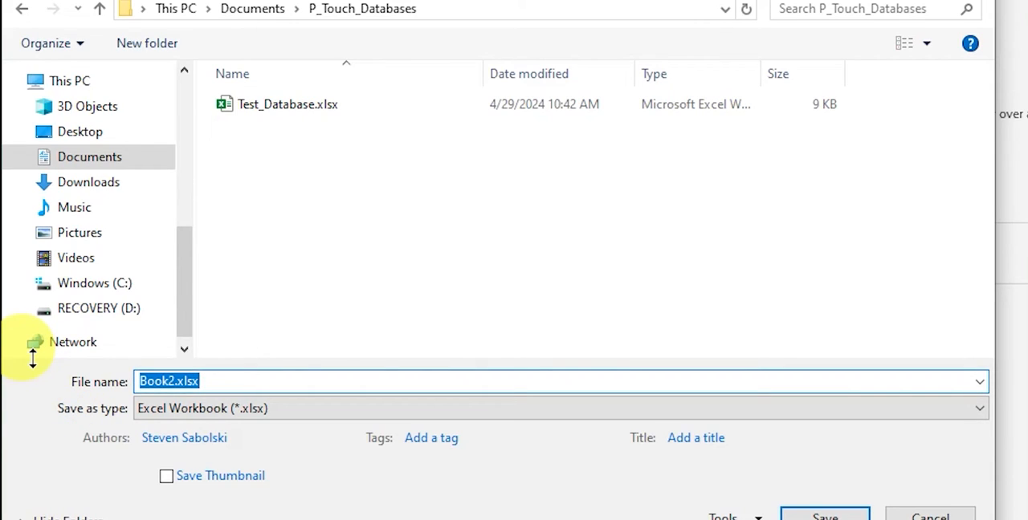
Save the workbook there under the name 'Date of hire'.
{"action": "type", "text": "Date of"}
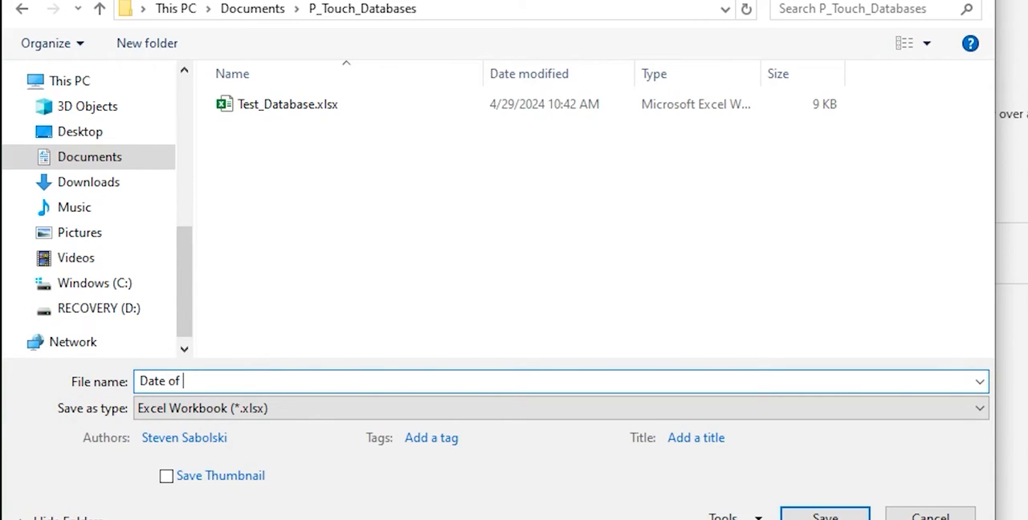
{"action": "type", "text": "hire"}
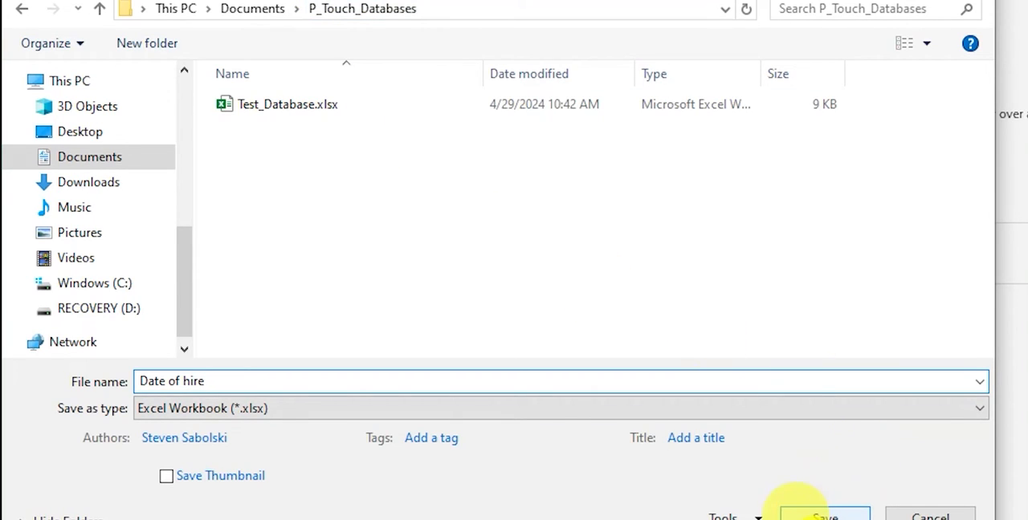
{"action": "left_click", "coordinate": [823, 514]}
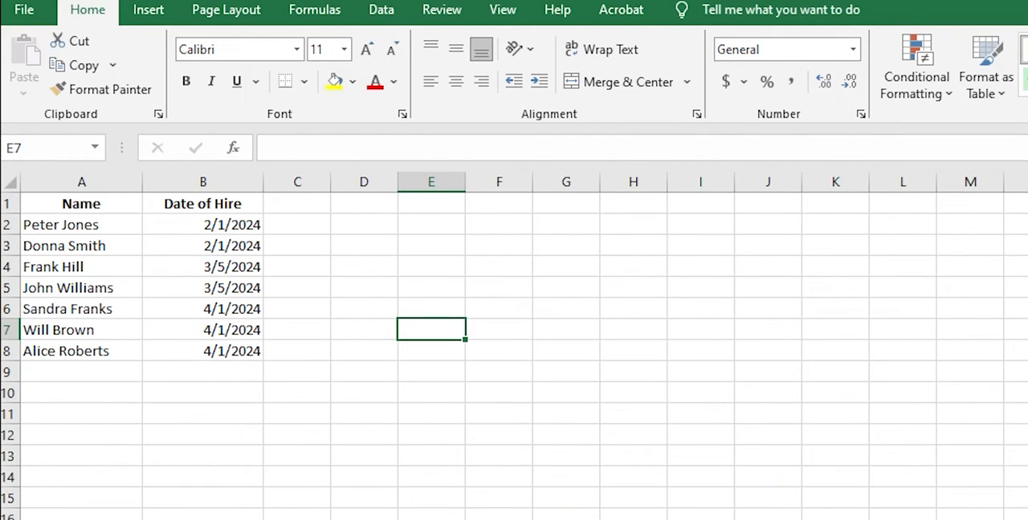
Switch to P-touch Editor and start a new blank label layout.
{"action": "left_click", "coordinate": [23, 10]}
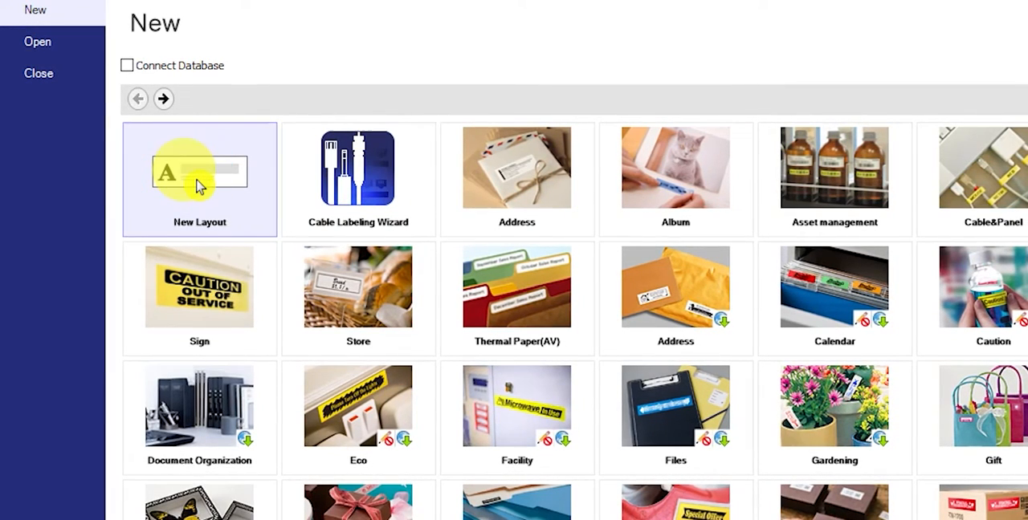
{"action": "mouse_move", "coordinate": [127, 65]}
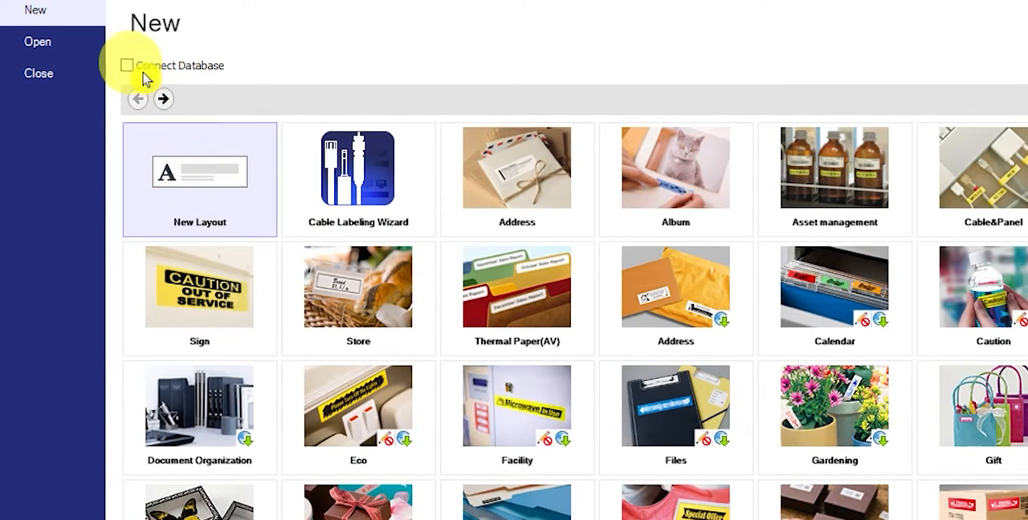
{"action": "mouse_move", "coordinate": [215, 193]}
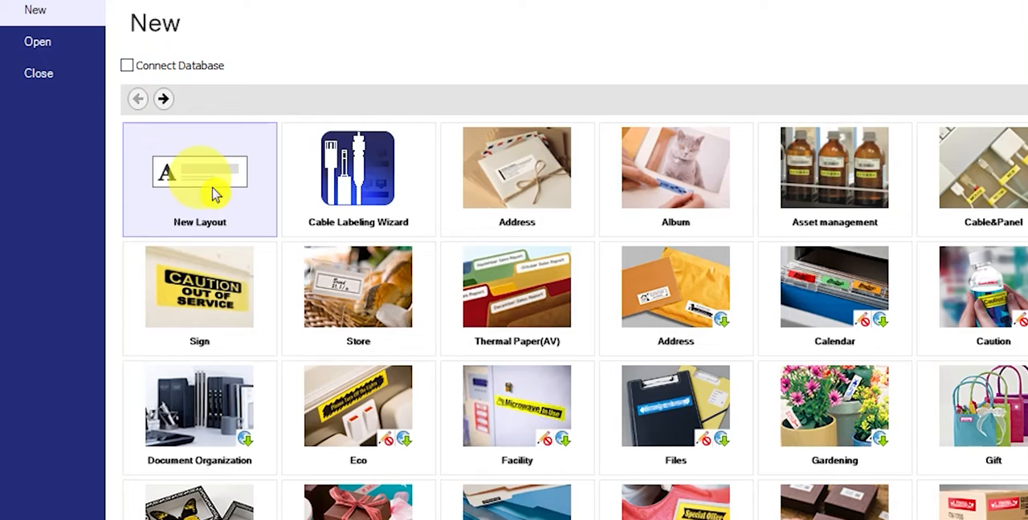
{"action": "mouse_move", "coordinate": [136, 65]}
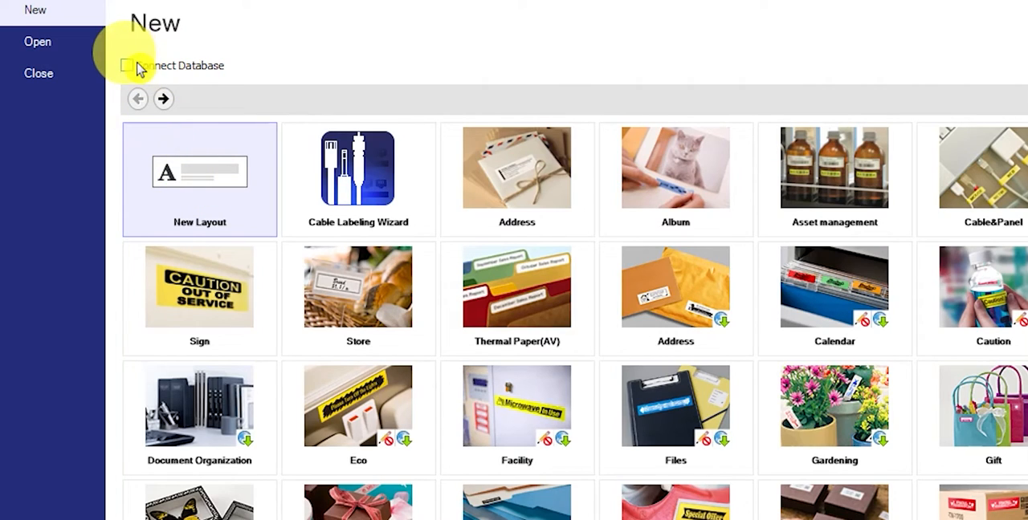
{"action": "left_click", "coordinate": [127, 65]}
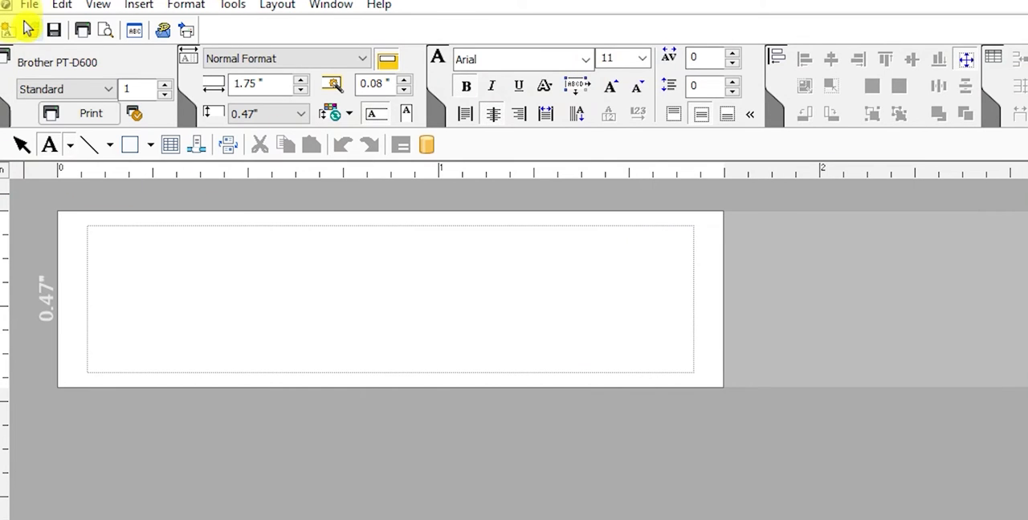
Close the blank layout and create a fresh new label layout from the File menu.
{"action": "left_click", "coordinate": [28, 5]}
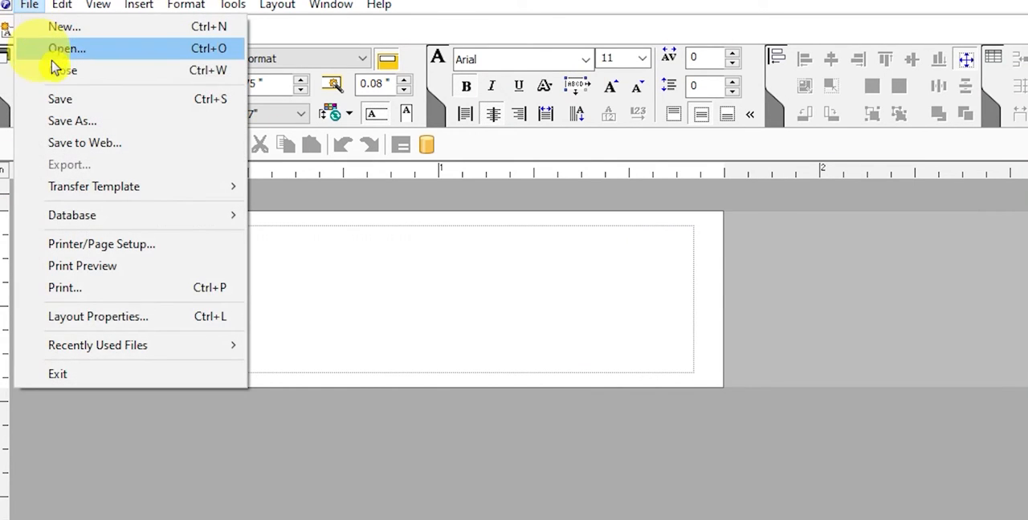
{"action": "left_click", "coordinate": [29, 6]}
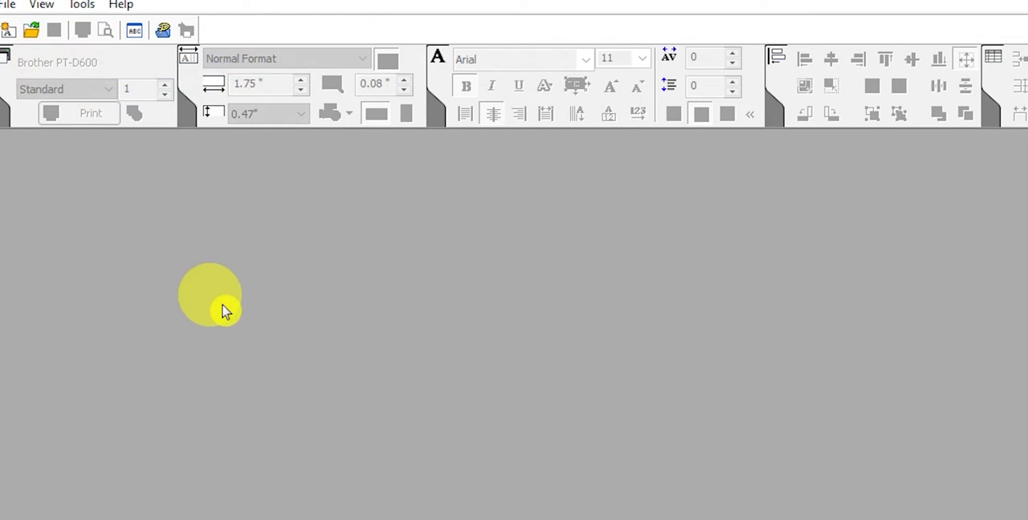
{"action": "left_click", "coordinate": [8, 4]}
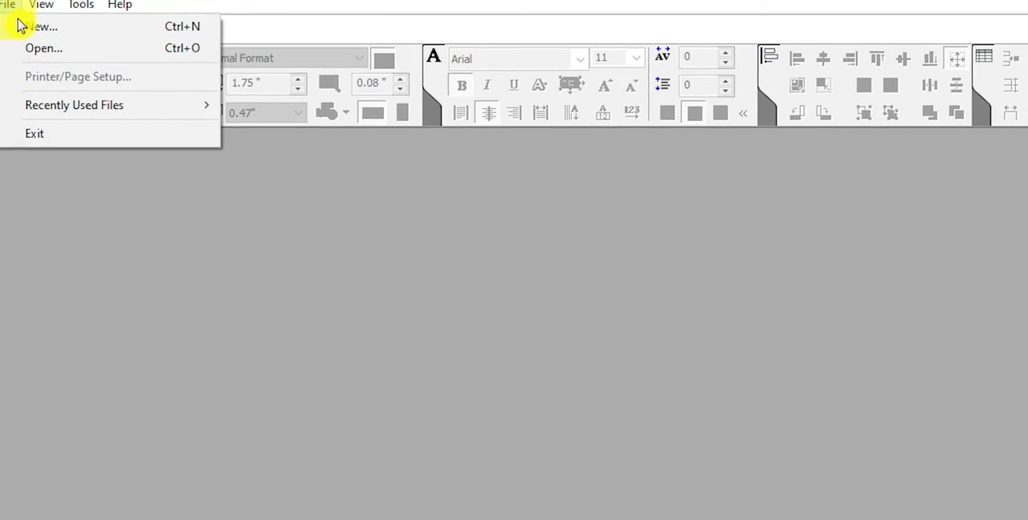
{"action": "left_click", "coordinate": [38, 26]}
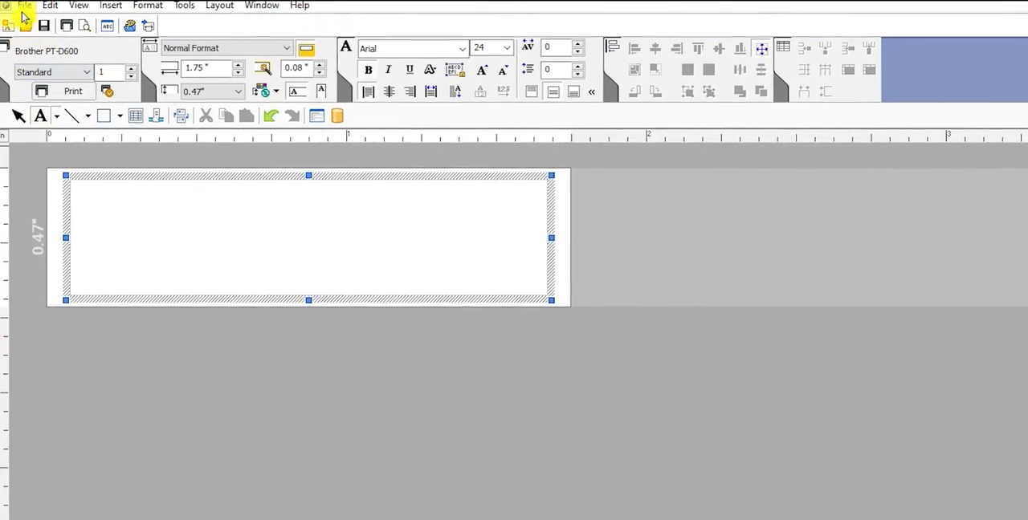
Start connecting a database to the label via File > Database > Connect.
{"action": "left_click", "coordinate": [24, 5]}
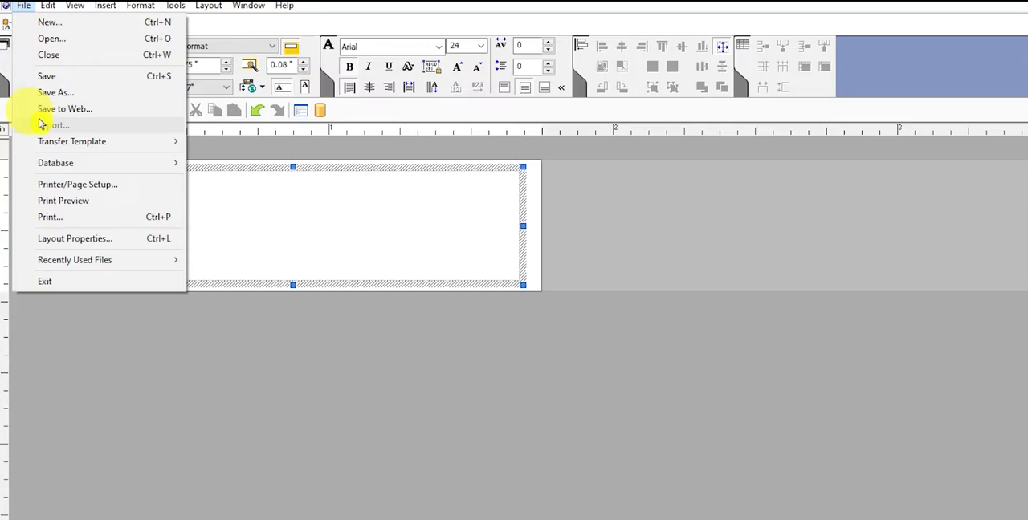
{"action": "left_click", "coordinate": [56, 162]}
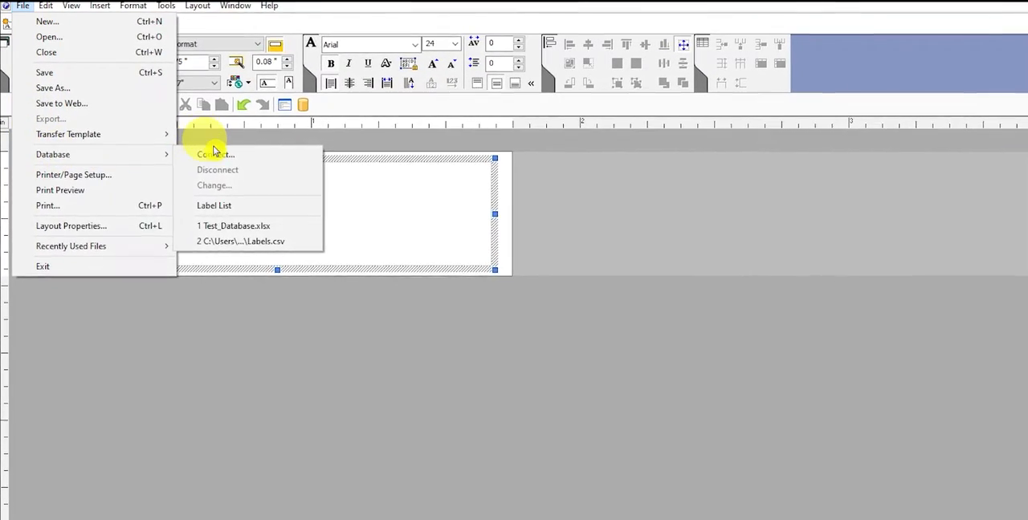
{"action": "left_click", "coordinate": [215, 154]}
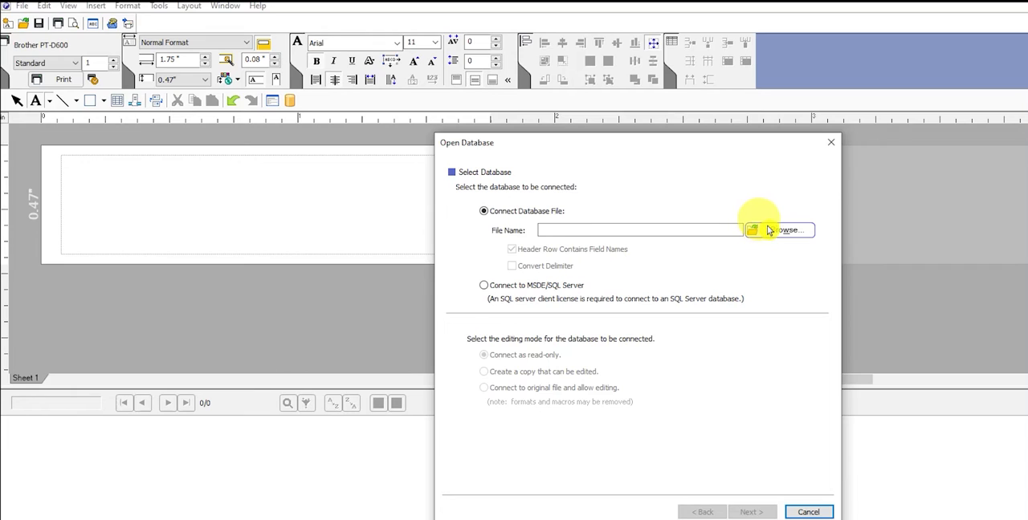
Choose Date of hire.xlsx from P_Touch_Databases as the database, keeping header row as field names.
{"action": "left_click", "coordinate": [783, 230]}
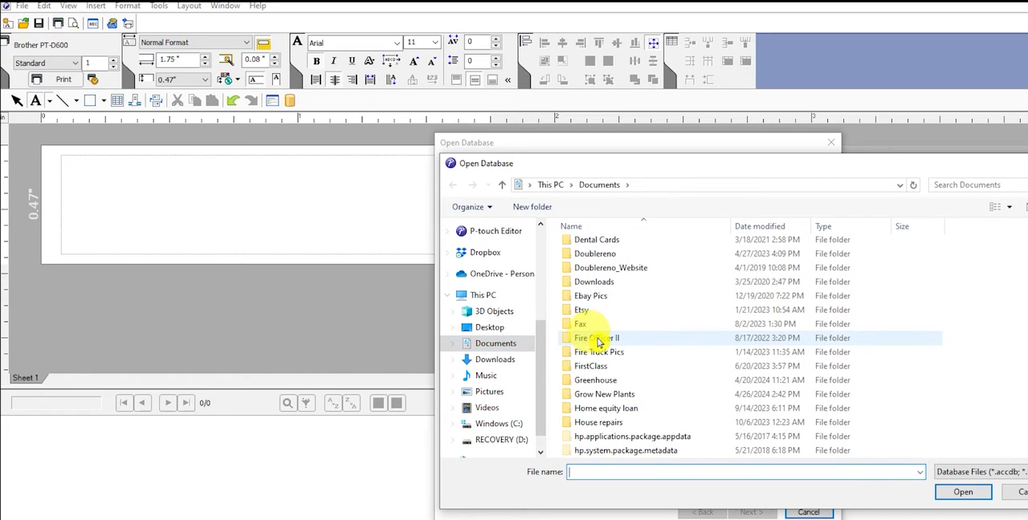
{"action": "scroll", "scroll_direction": "down", "scroll_amount": 3}
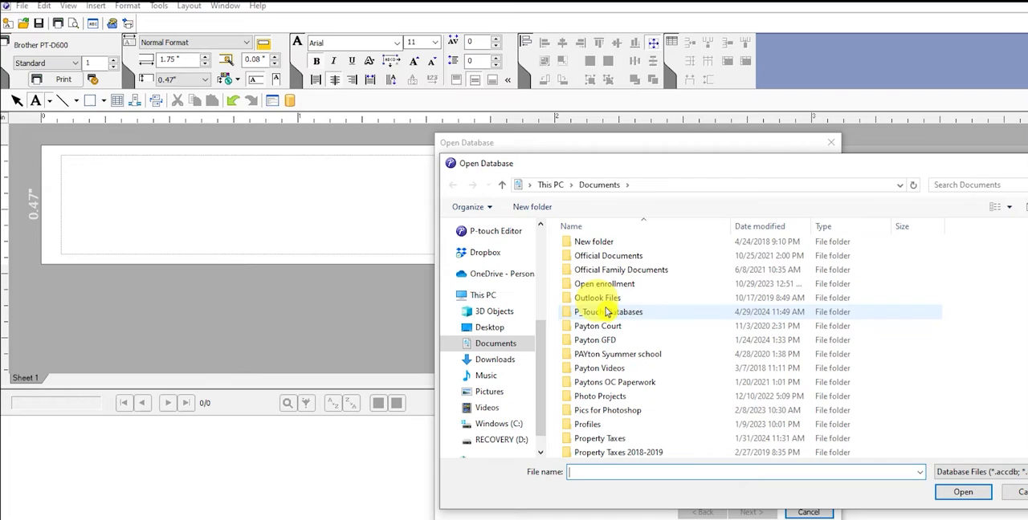
{"action": "double_click", "coordinate": [608, 312]}
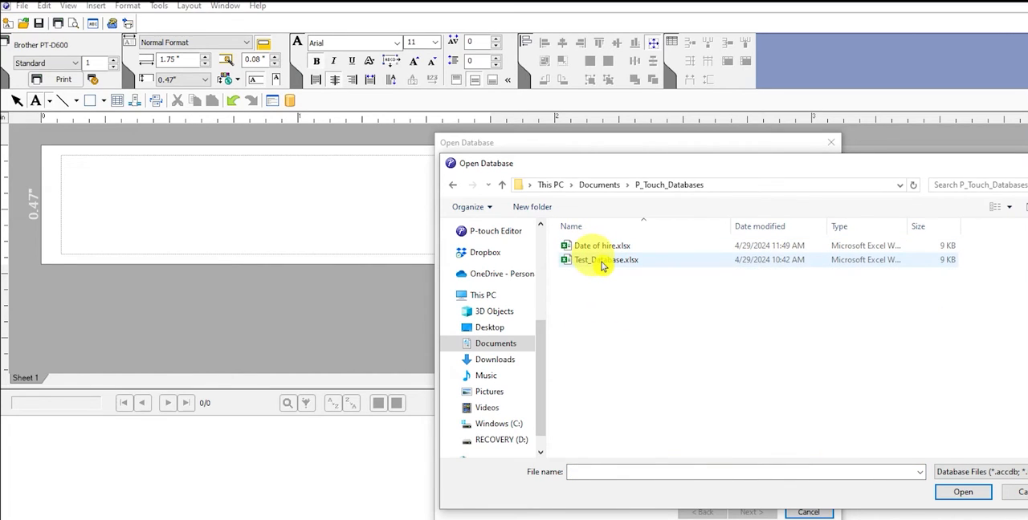
{"action": "left_click", "coordinate": [600, 246]}
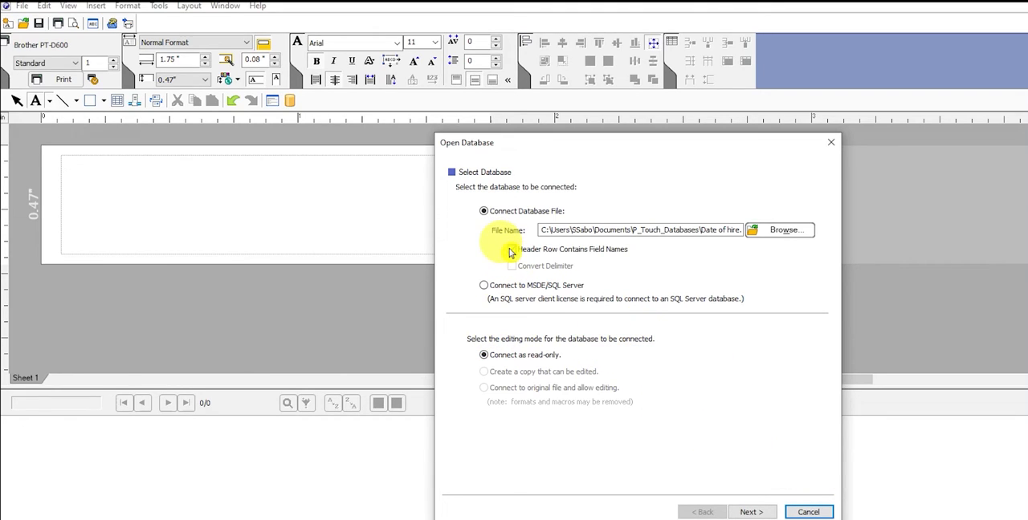
{"action": "left_click", "coordinate": [511, 249]}
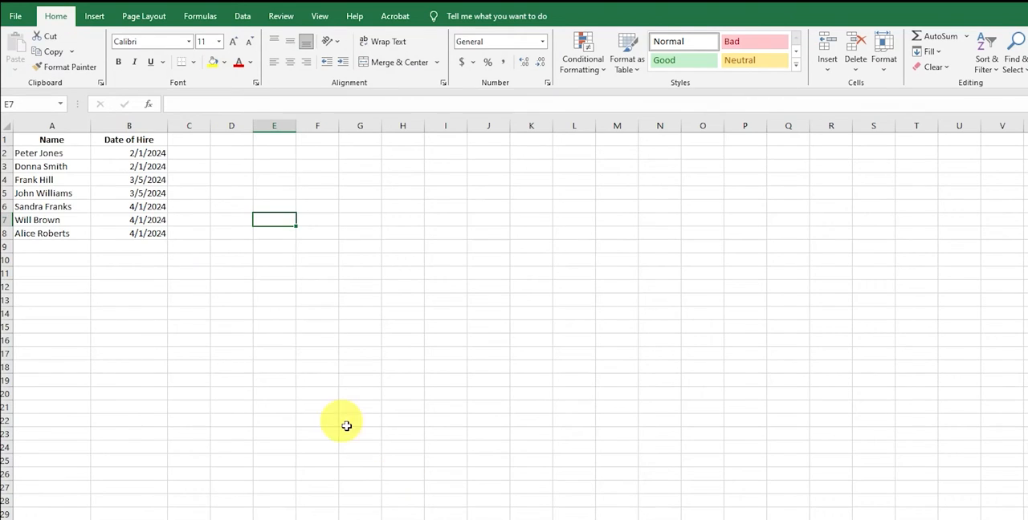
{"action": "mouse_move", "coordinate": [86, 129]}
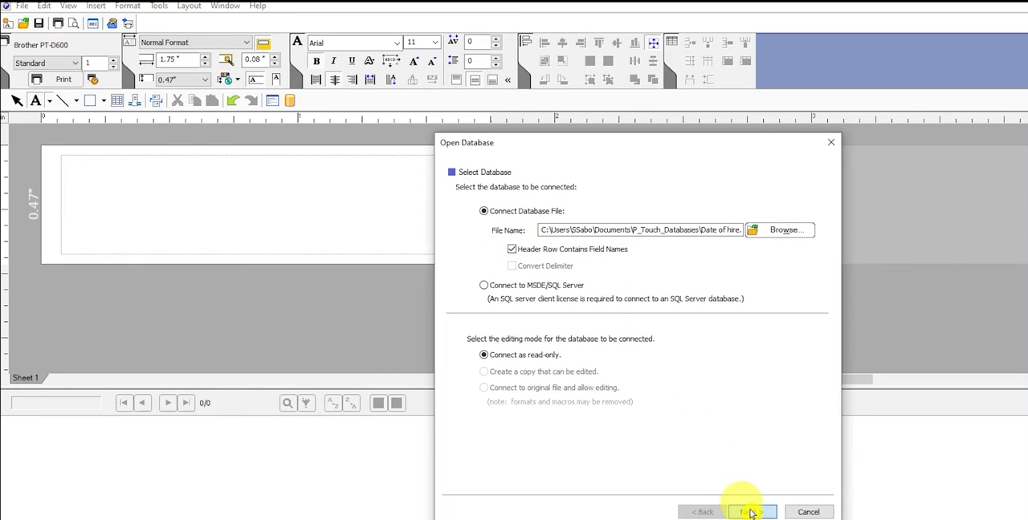
Continue the Open Database wizard to link the workbook records to the label.
{"action": "left_click", "coordinate": [741, 512]}
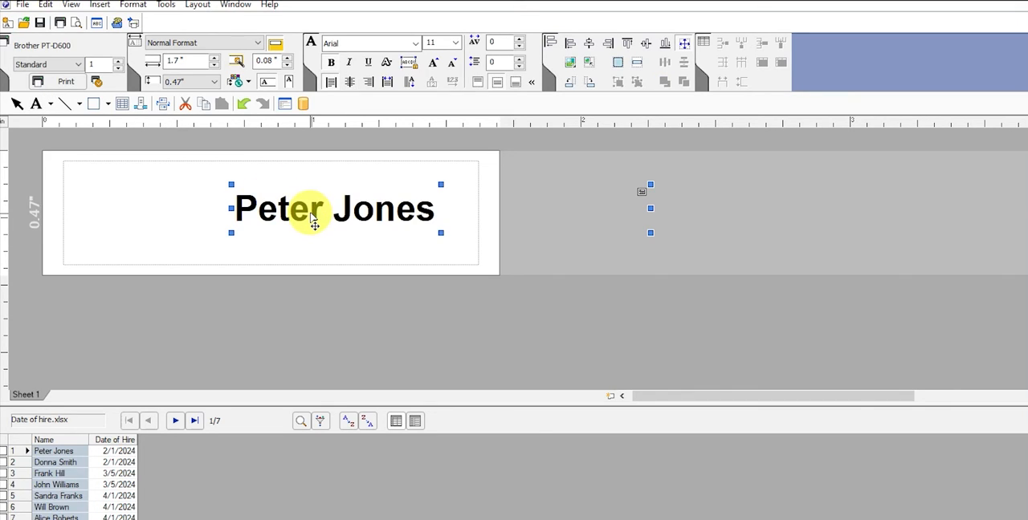
{"action": "mouse_move", "coordinate": [357, 217]}
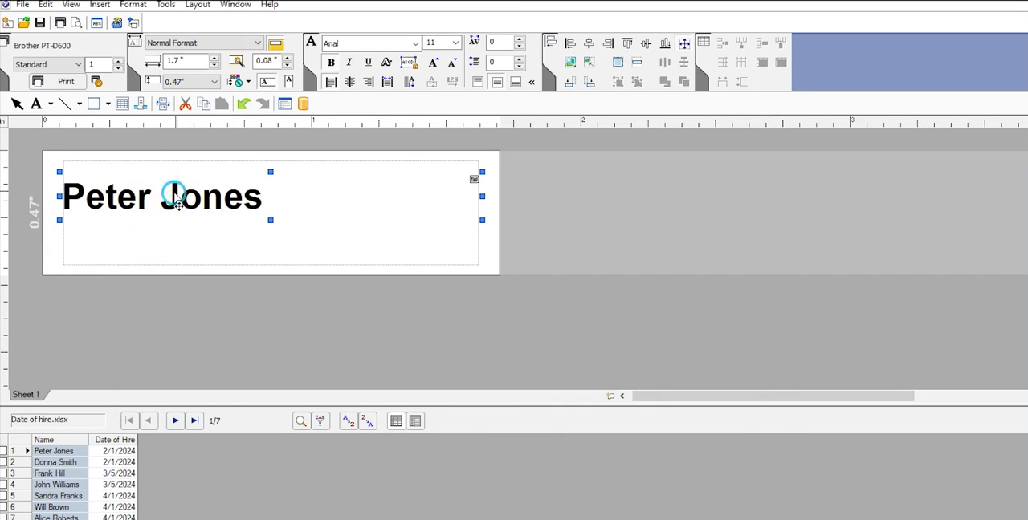
{"action": "mouse_move", "coordinate": [199, 513]}
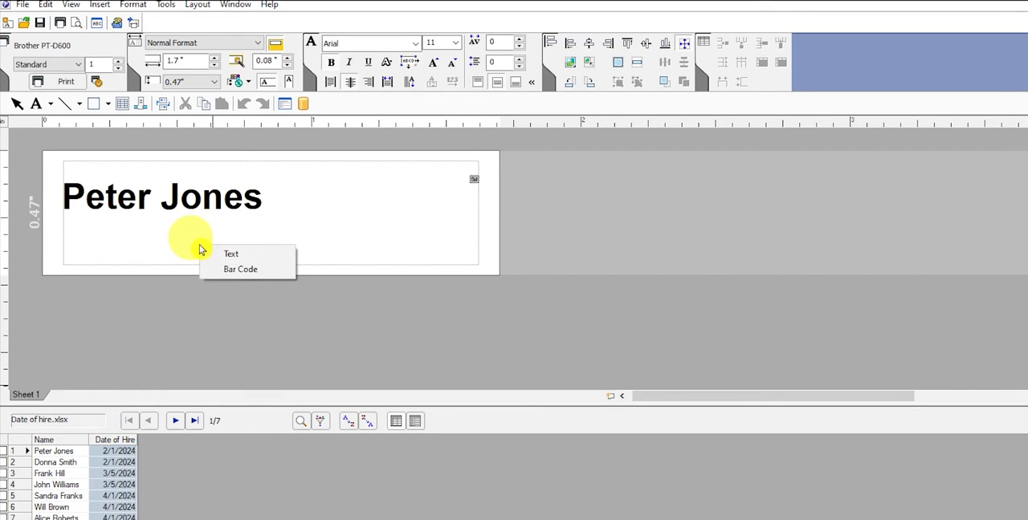
Insert the Date of Hire field as text below the name, showing 2/1/2024.
{"action": "left_click", "coordinate": [231, 253]}
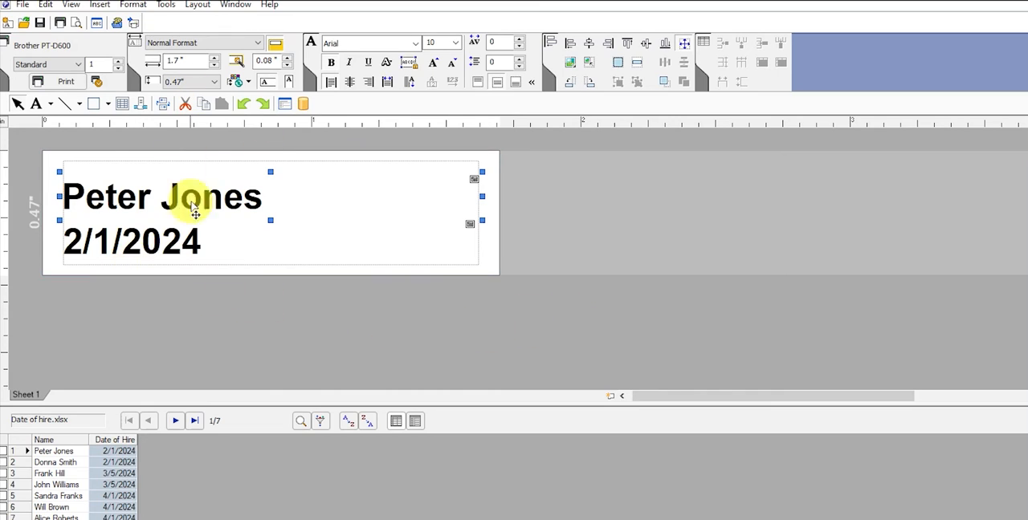
{"action": "mouse_move", "coordinate": [152, 257]}
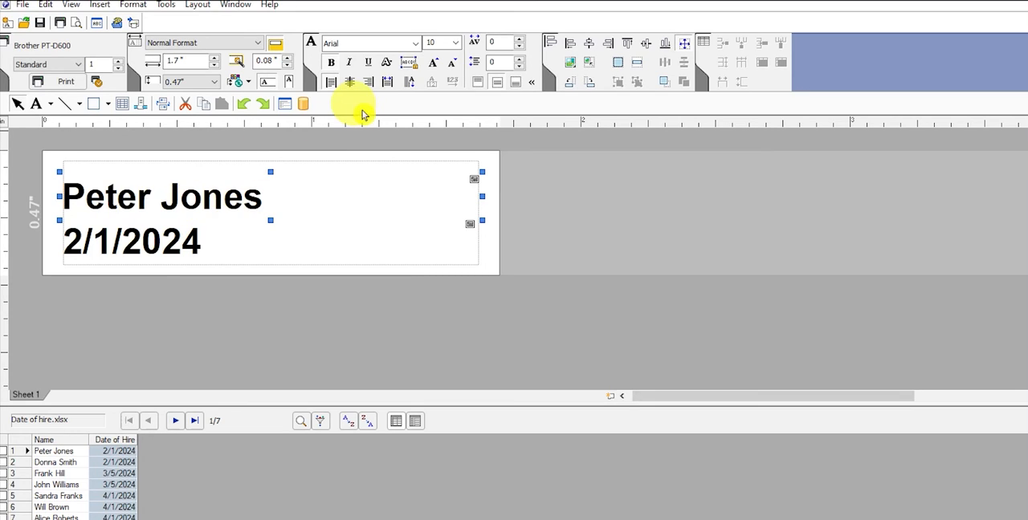
{"action": "mouse_move", "coordinate": [349, 82]}
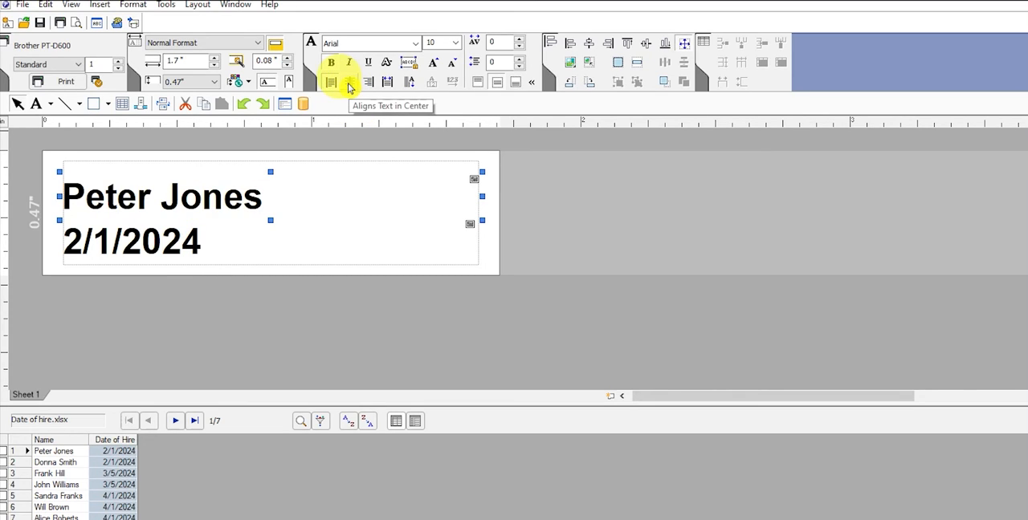
Center the text on the label and reduce the hire date to font size 8.
{"action": "left_click", "coordinate": [368, 81]}
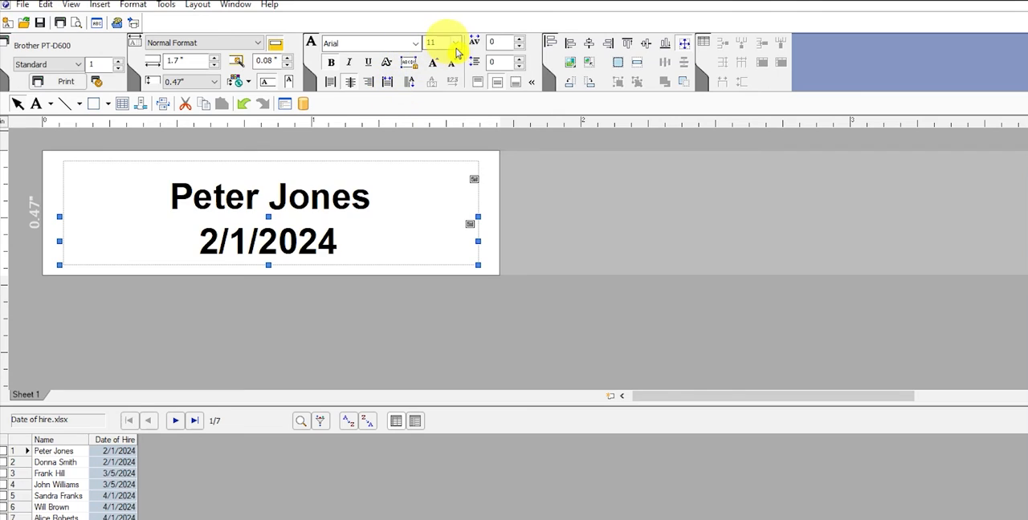
{"action": "left_click", "coordinate": [454, 43]}
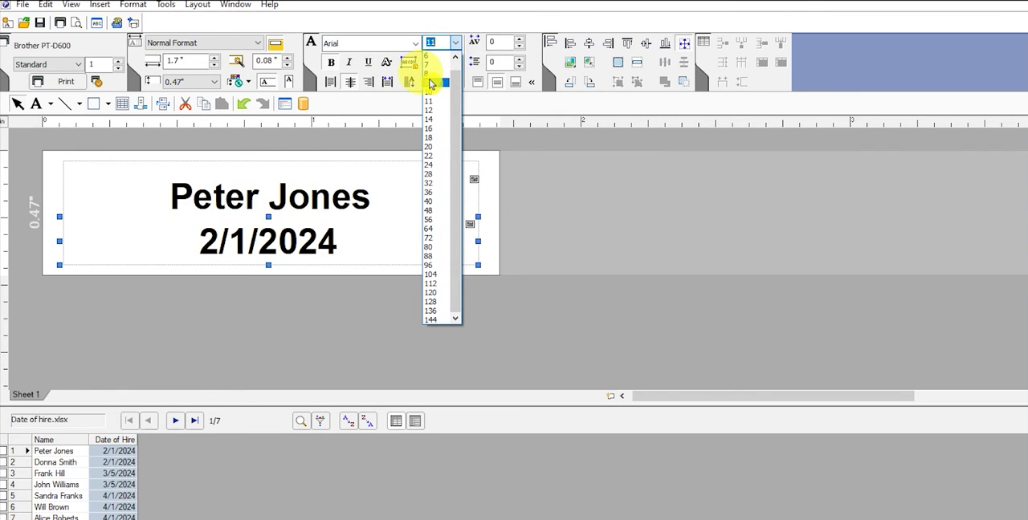
{"action": "left_click", "coordinate": [428, 72]}
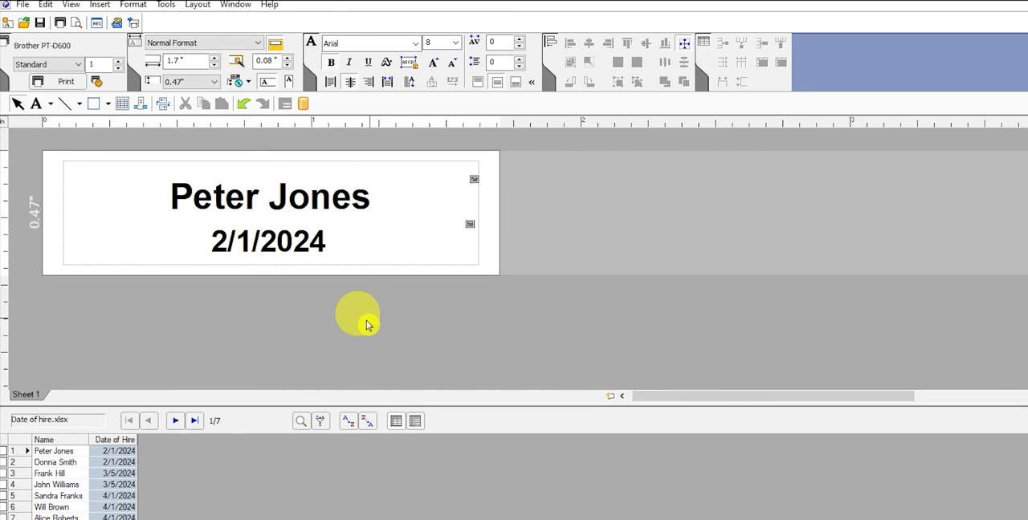
{"action": "mouse_move", "coordinate": [383, 338]}
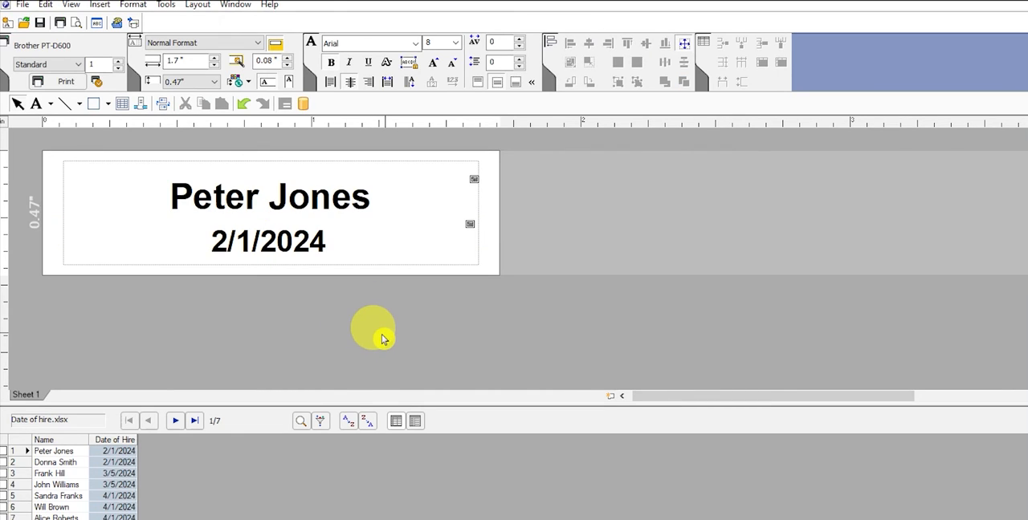
{"action": "mouse_move", "coordinate": [305, 325]}
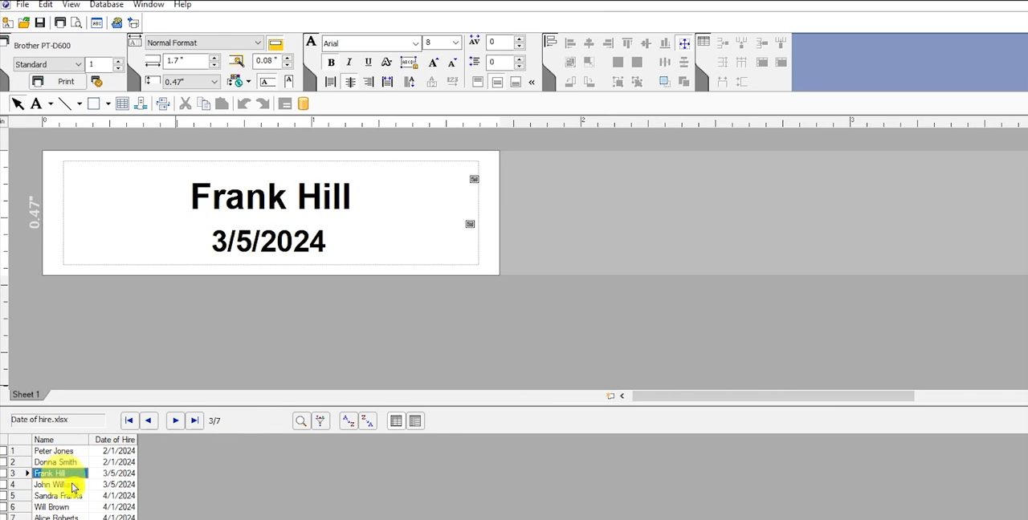
{"action": "left_click", "coordinate": [50, 485]}
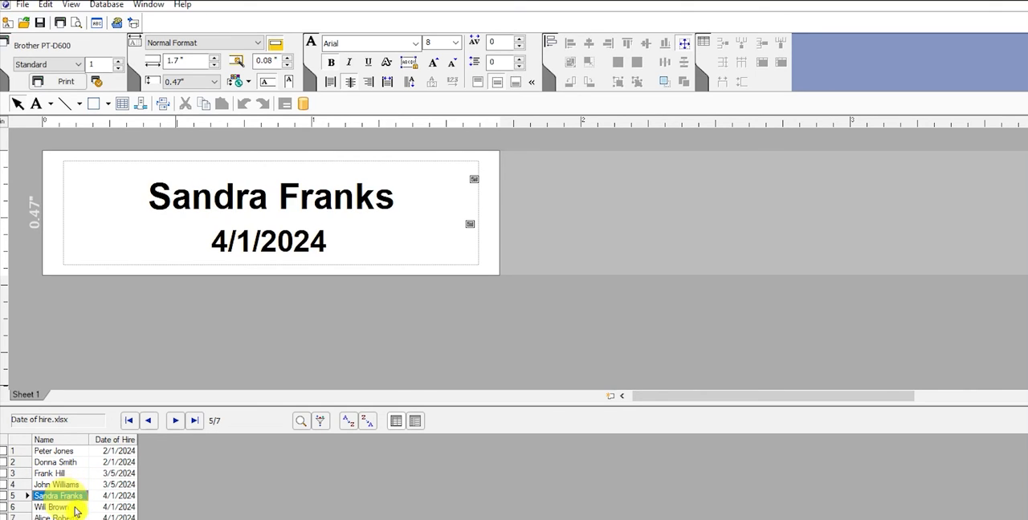
{"action": "left_click", "coordinate": [194, 421]}
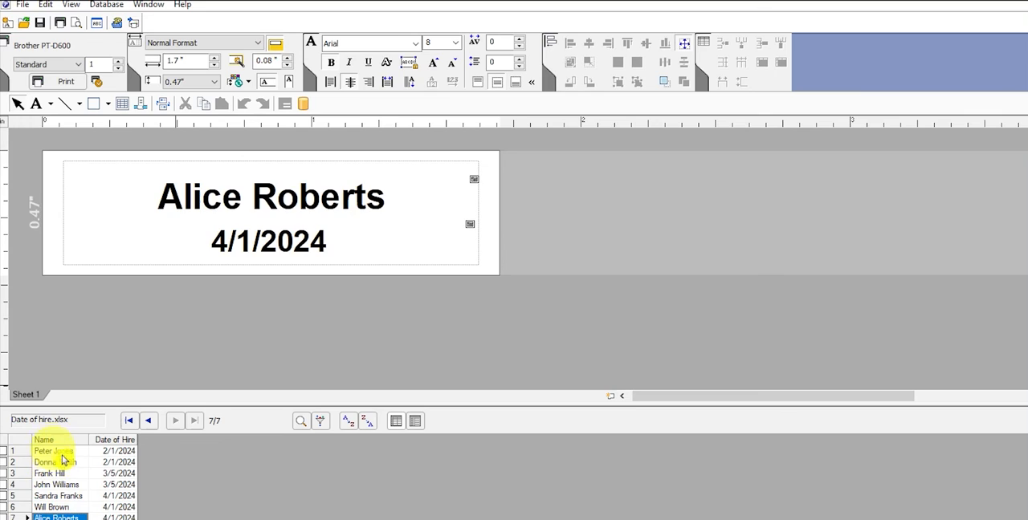
{"action": "left_click", "coordinate": [128, 421]}
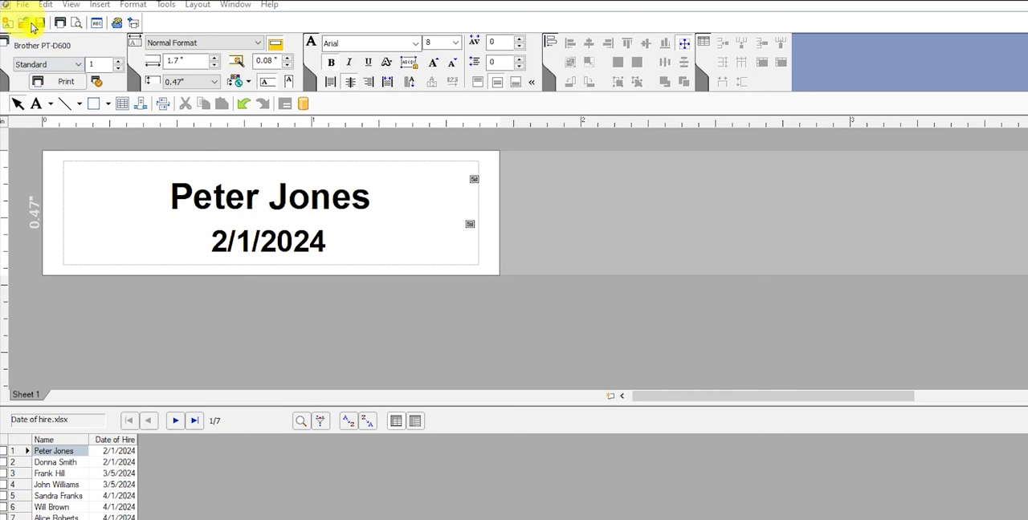
Print the label with the range set to All Records, sending all seven records.
{"action": "left_click", "coordinate": [23, 5]}
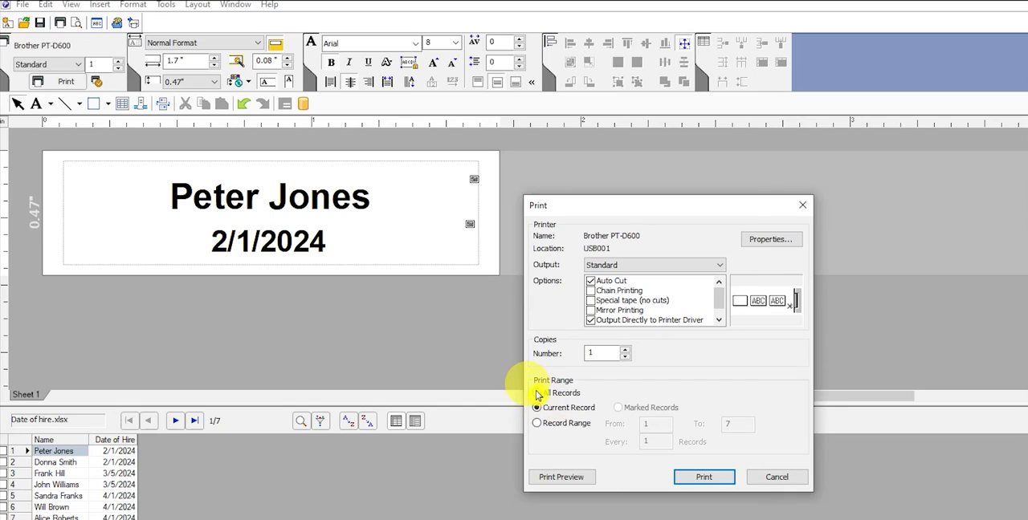
{"action": "left_click", "coordinate": [538, 393]}
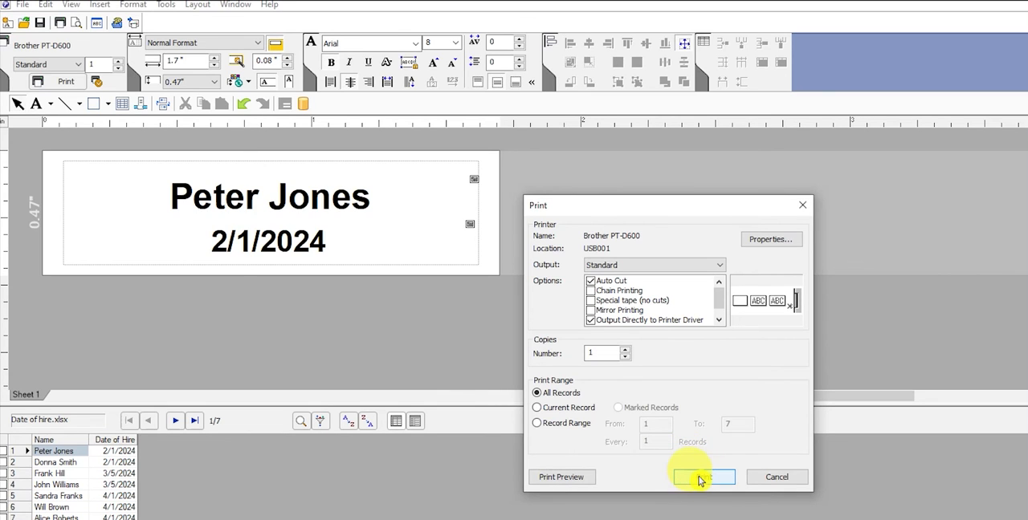
{"action": "left_click", "coordinate": [703, 477]}
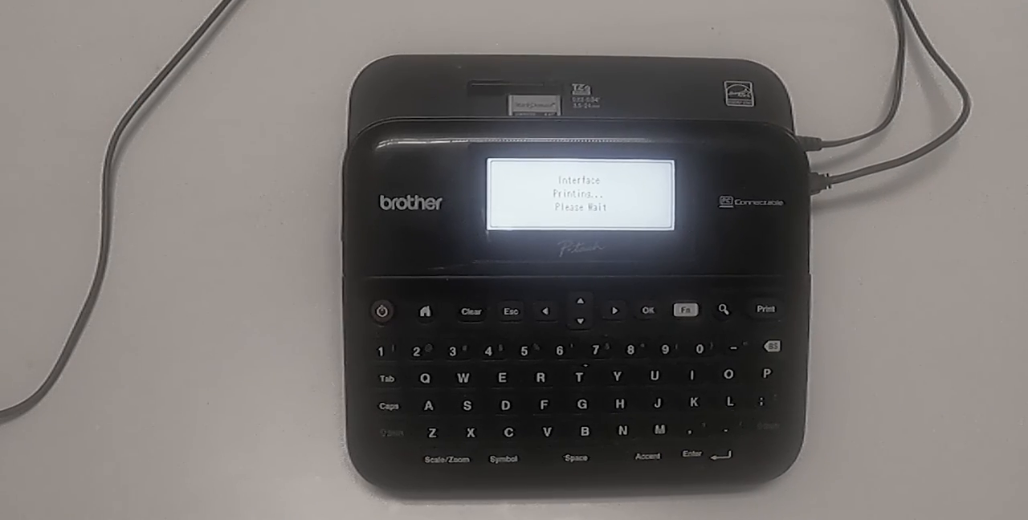